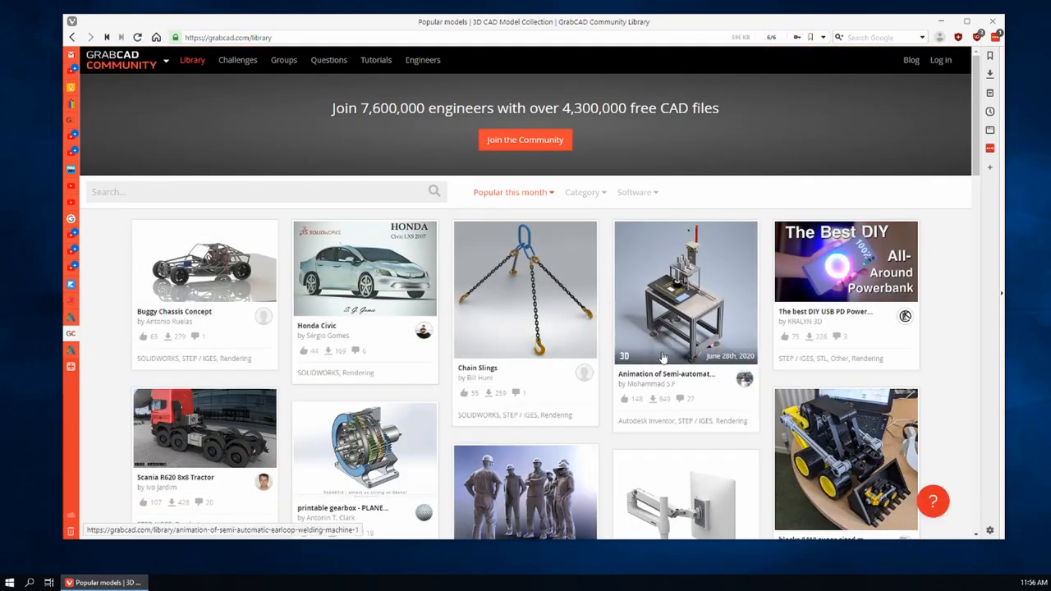
# Search the library for "log splitter" and browse the matching model results
pyautogui.scroll(-3)
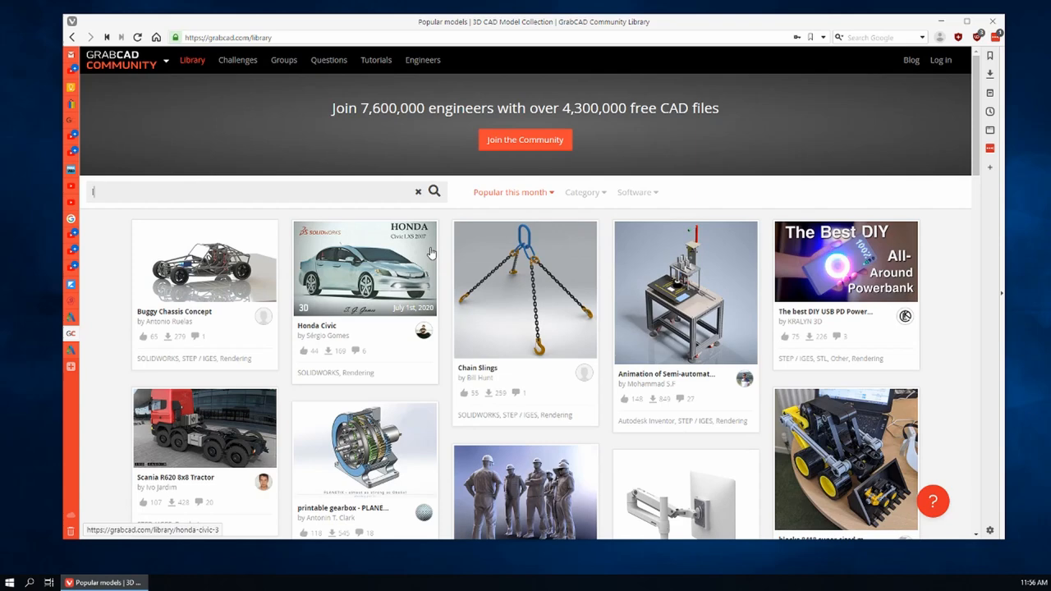
pyautogui.write('log splitter.')
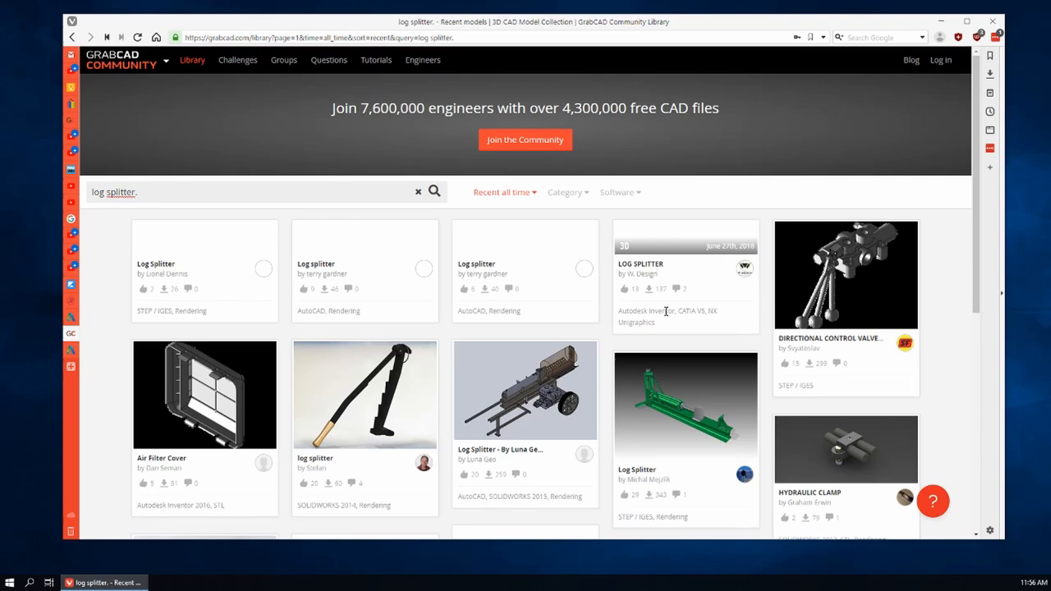
pyautogui.scroll(-3)
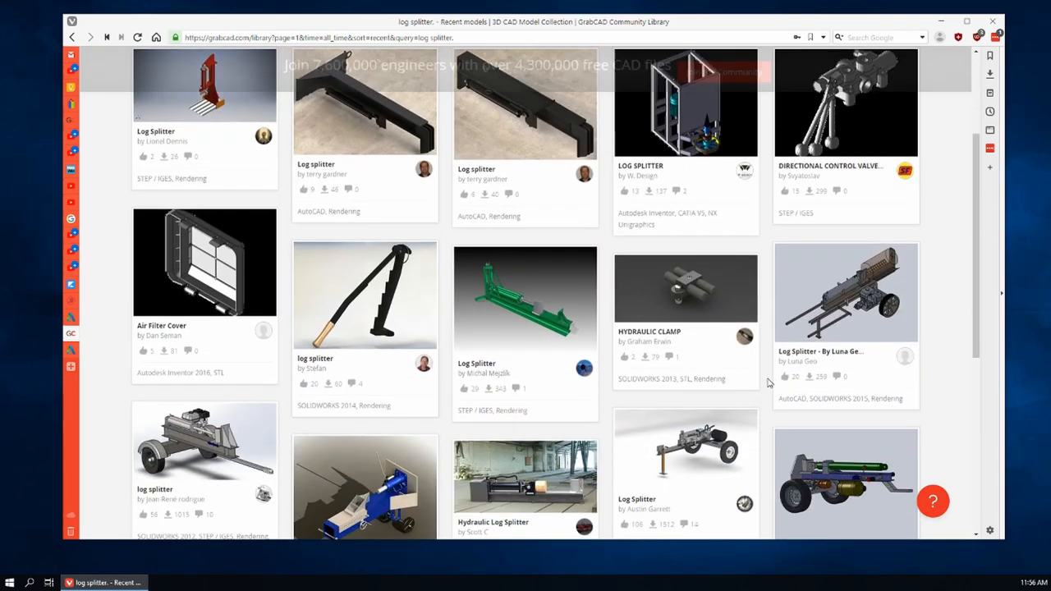
pyautogui.scroll(3)
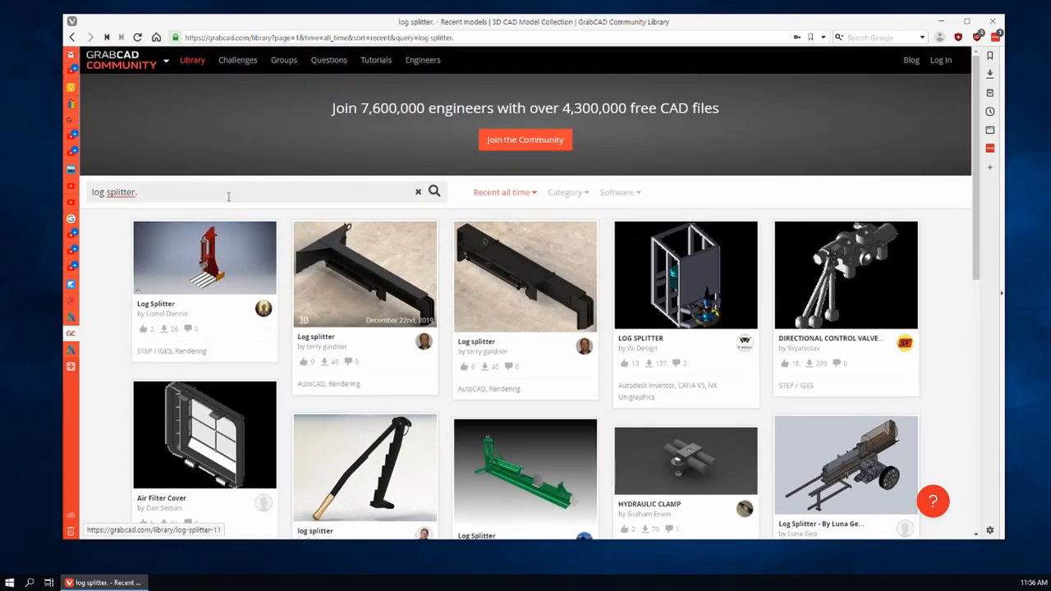
# Replace the search with "cnc milling machine" and browse the results
pyautogui.tripleClick(115, 190)
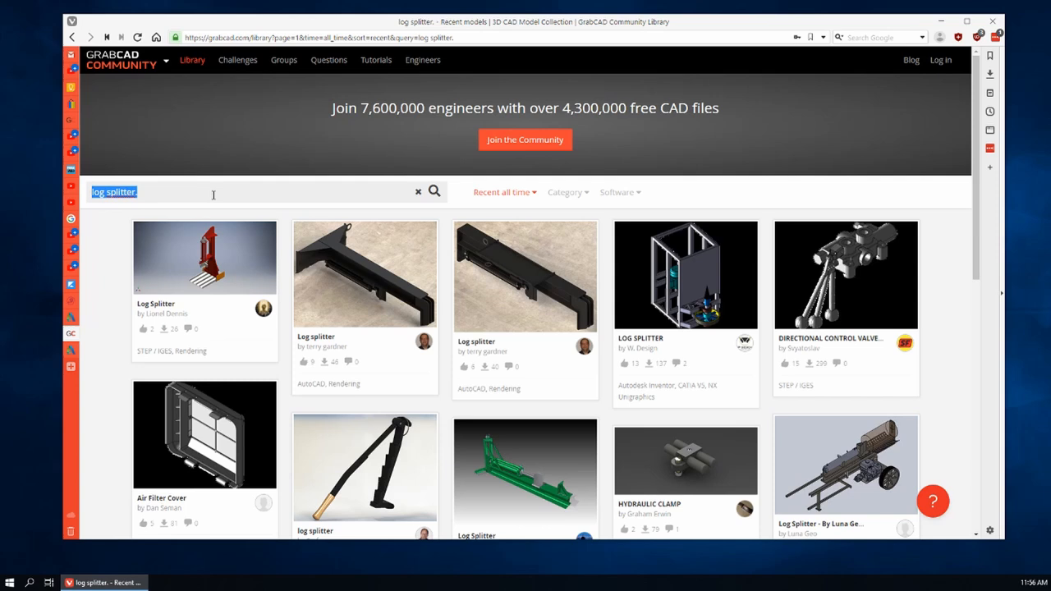
pyautogui.write('cnc mill')
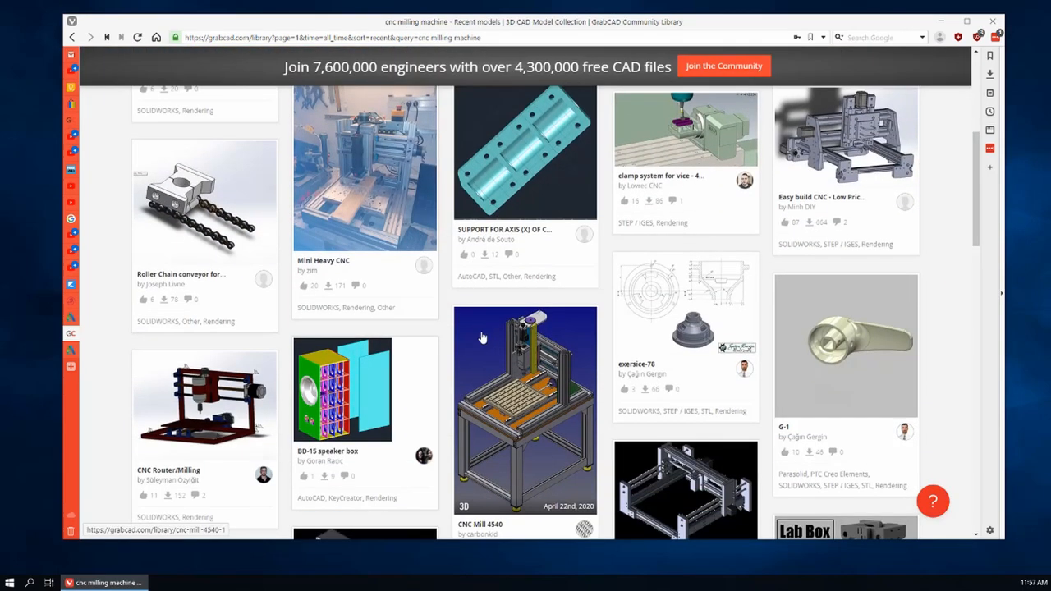
pyautogui.scroll(-3)
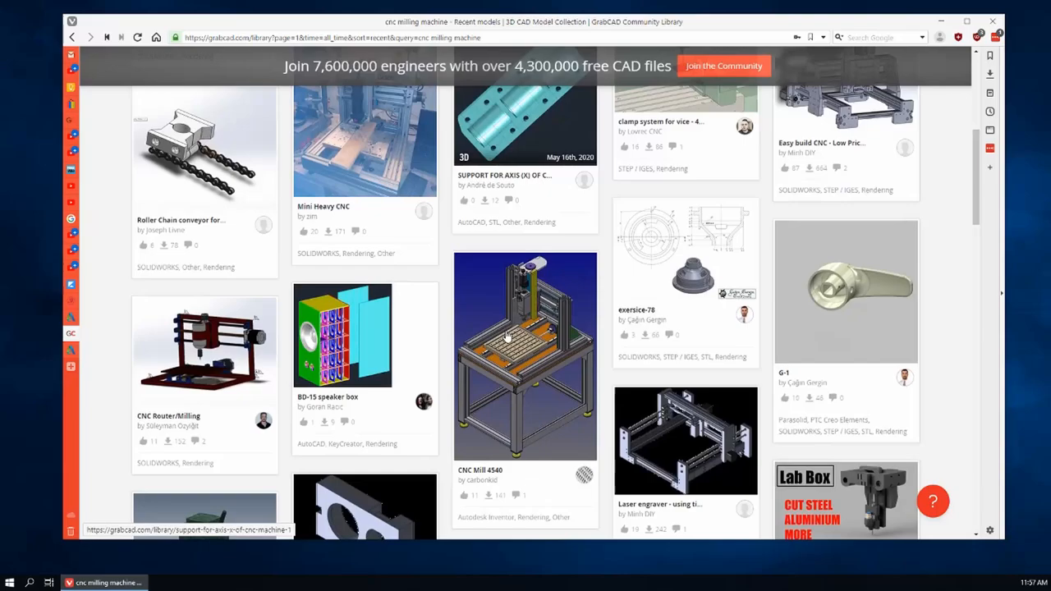
pyautogui.scroll(-3)
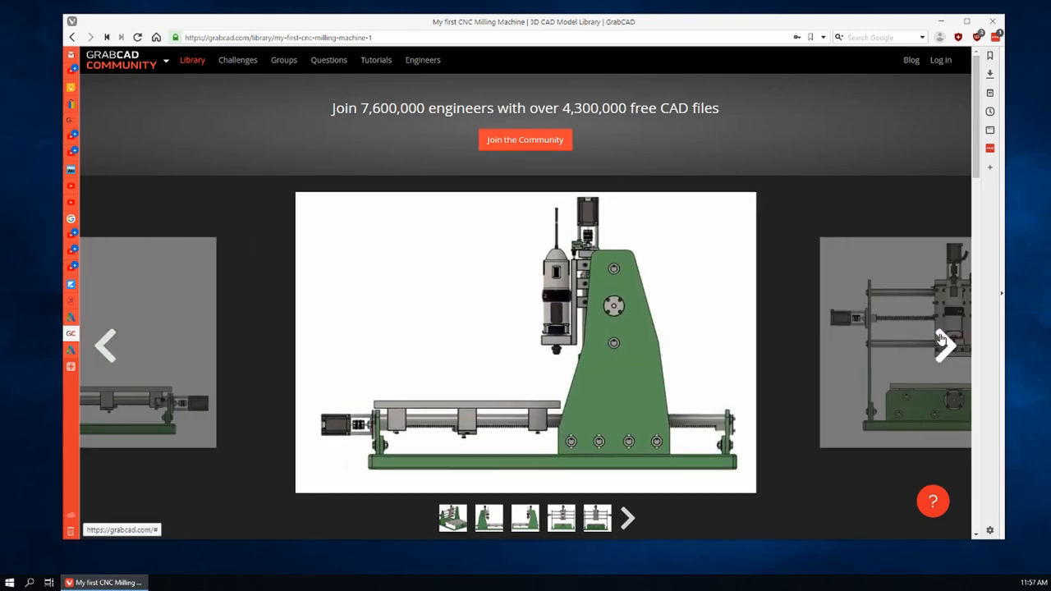
# View the My first CNC Milling Machine model's next image and scroll its page details
pyautogui.click(944, 344)
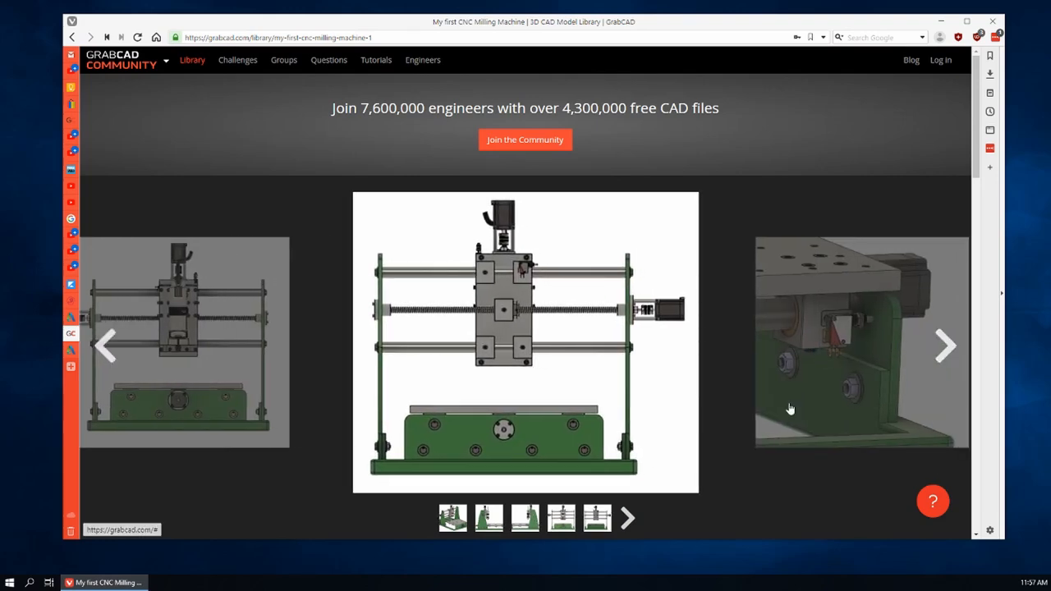
pyautogui.scroll(-3)
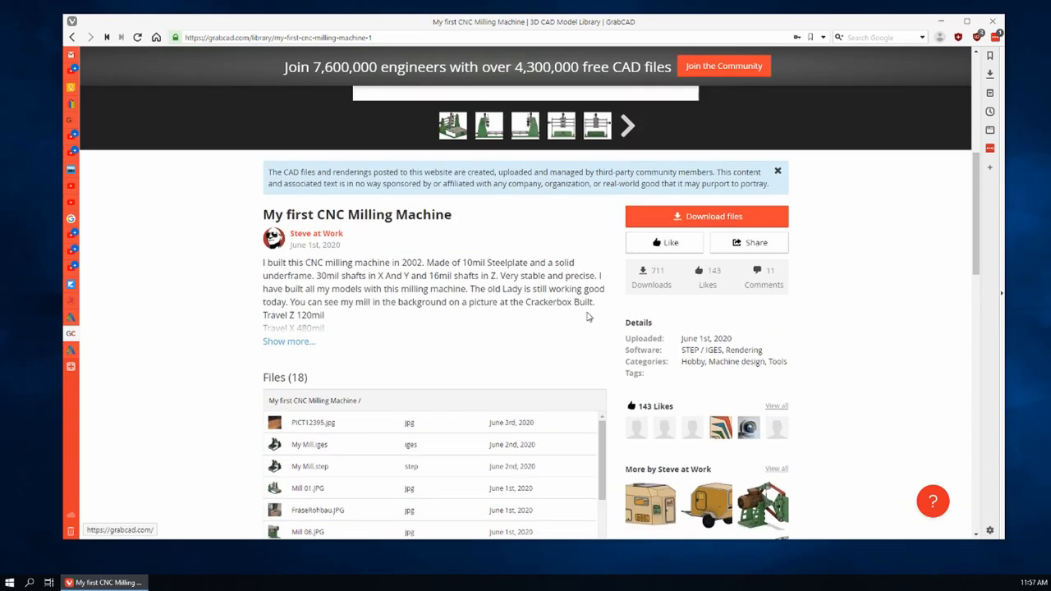
pyautogui.scroll(-3)
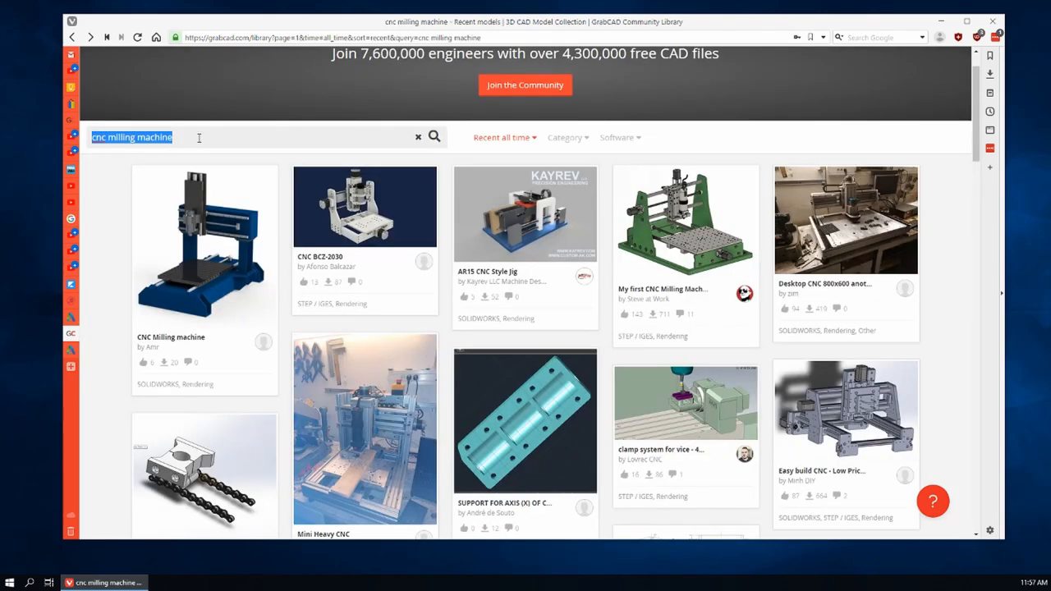
# Search for "geneva mechanism" and open the GENEVA MECHANISM model from the results
pyautogui.write('geneva mechanism')
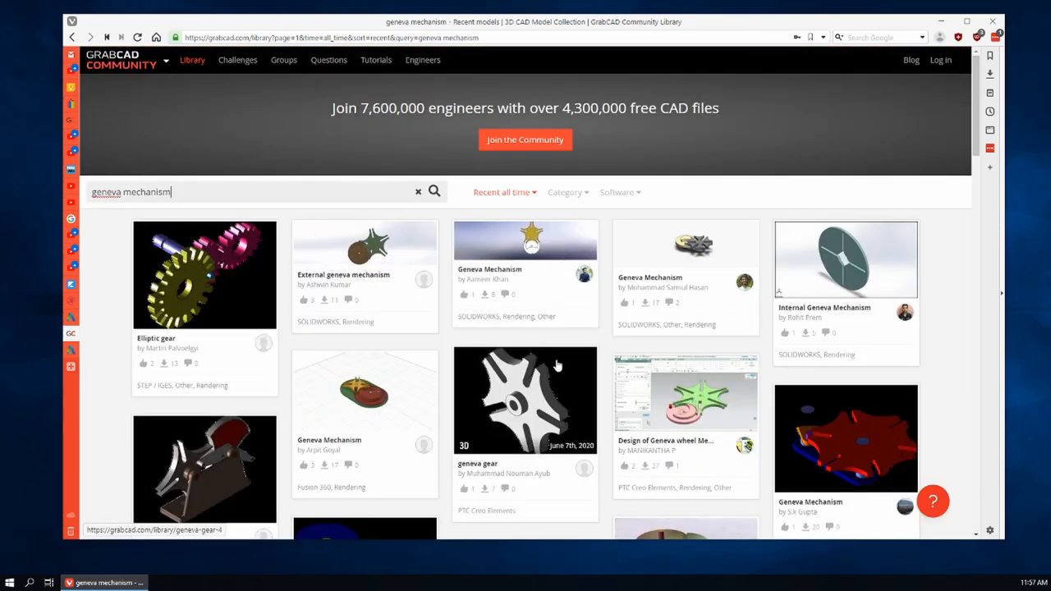
pyautogui.scroll(-3)
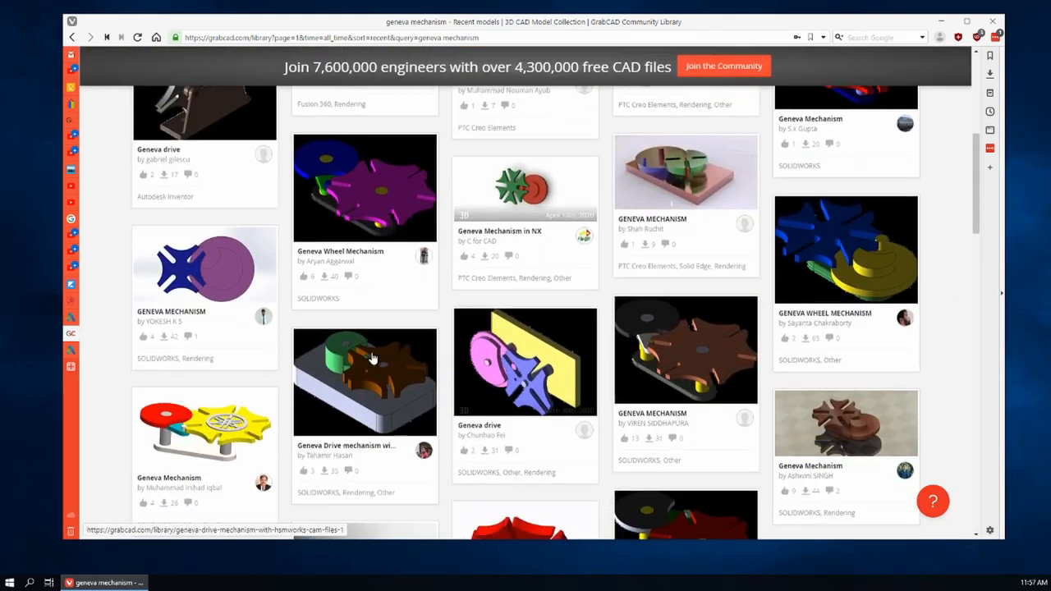
pyautogui.moveTo(220, 282)
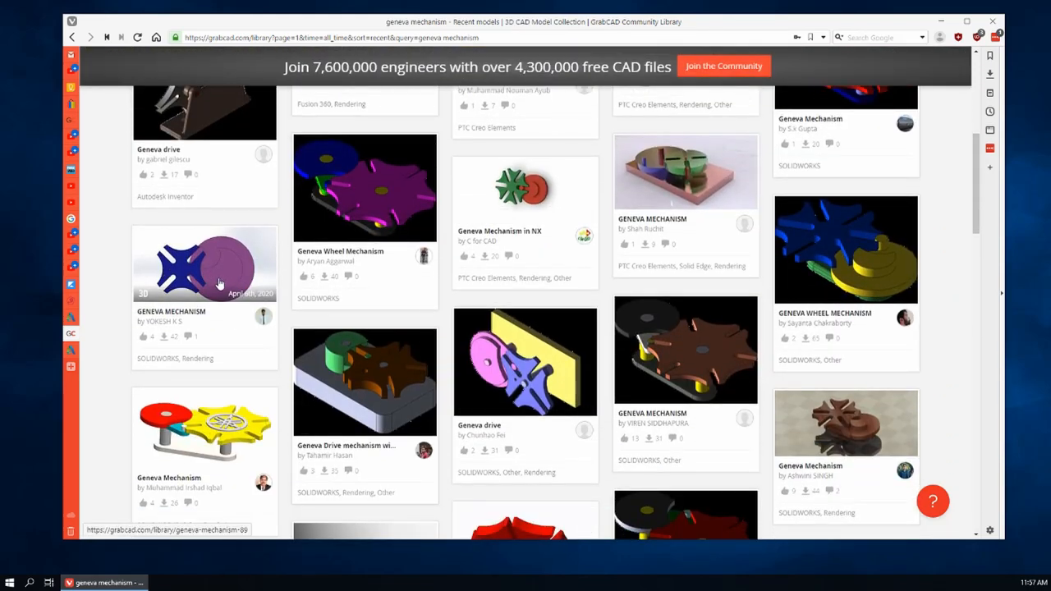
pyautogui.click(203, 266)
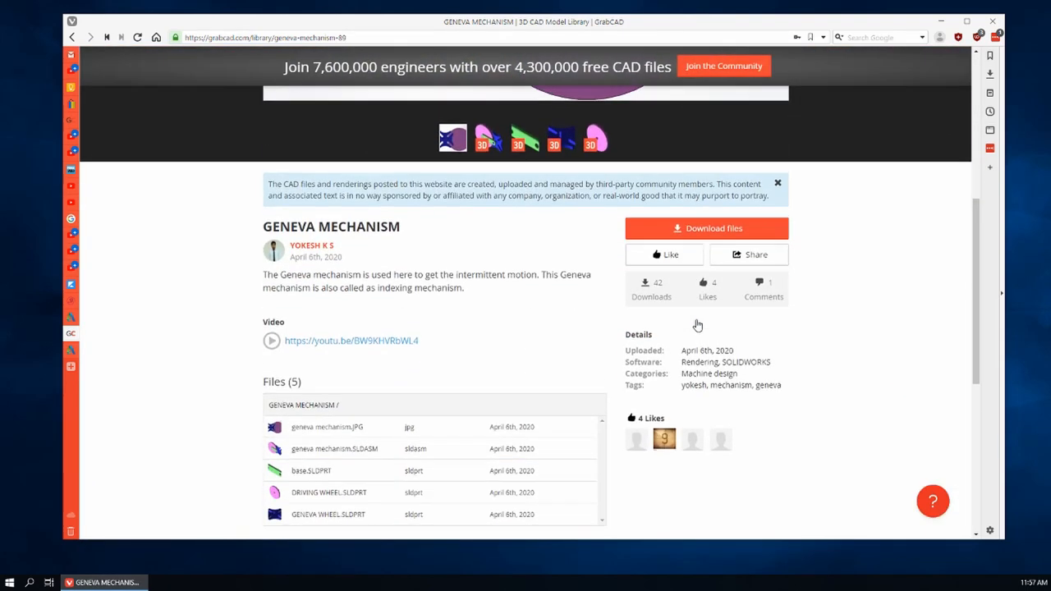
# Review the GENEVA MECHANISM page's five listed files and details
pyautogui.scroll(-3)
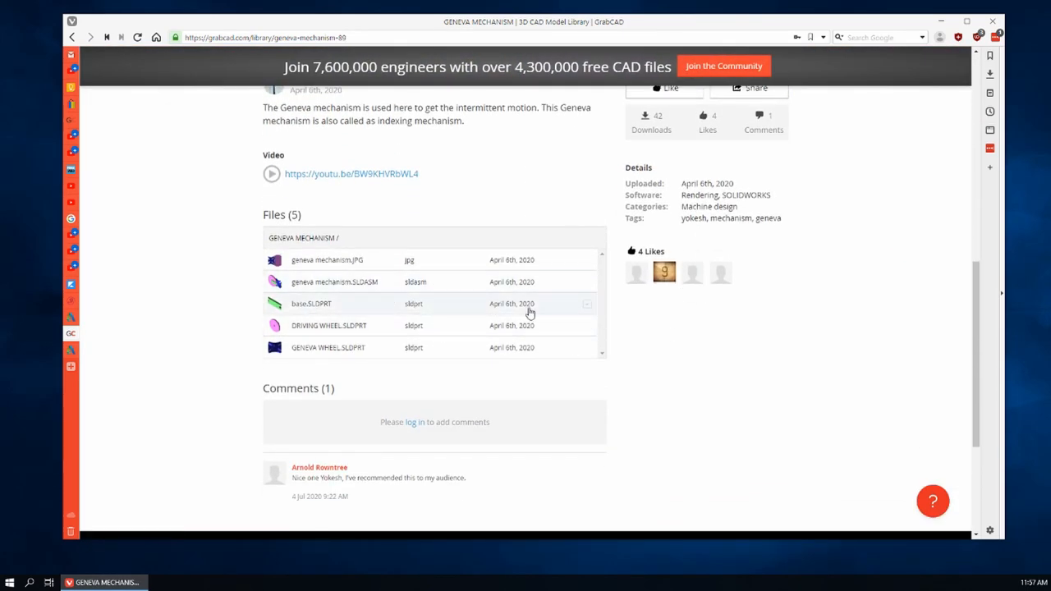
pyautogui.scroll(3)
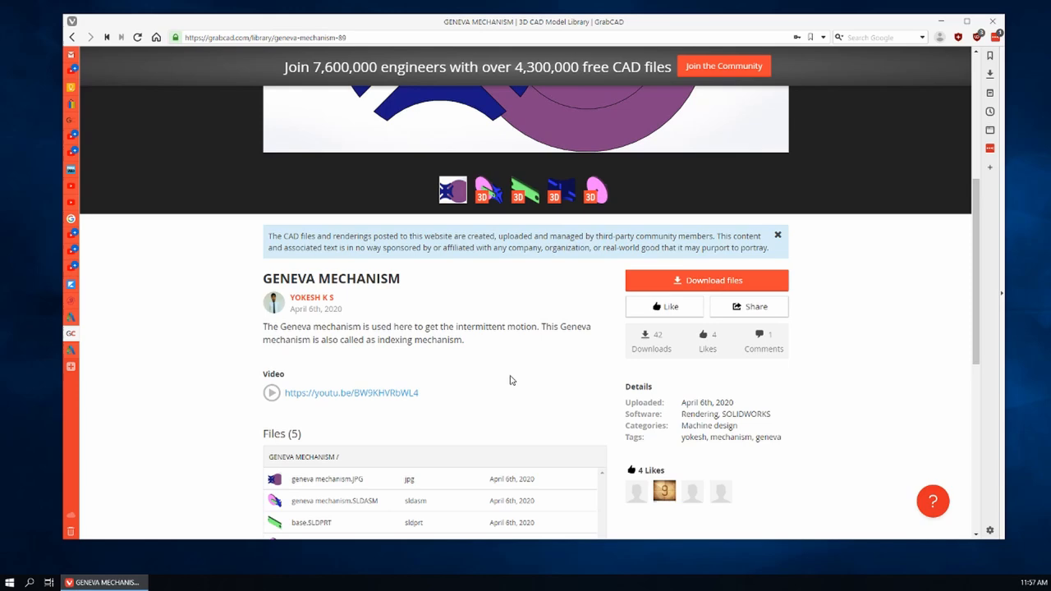
pyautogui.scroll(-3)
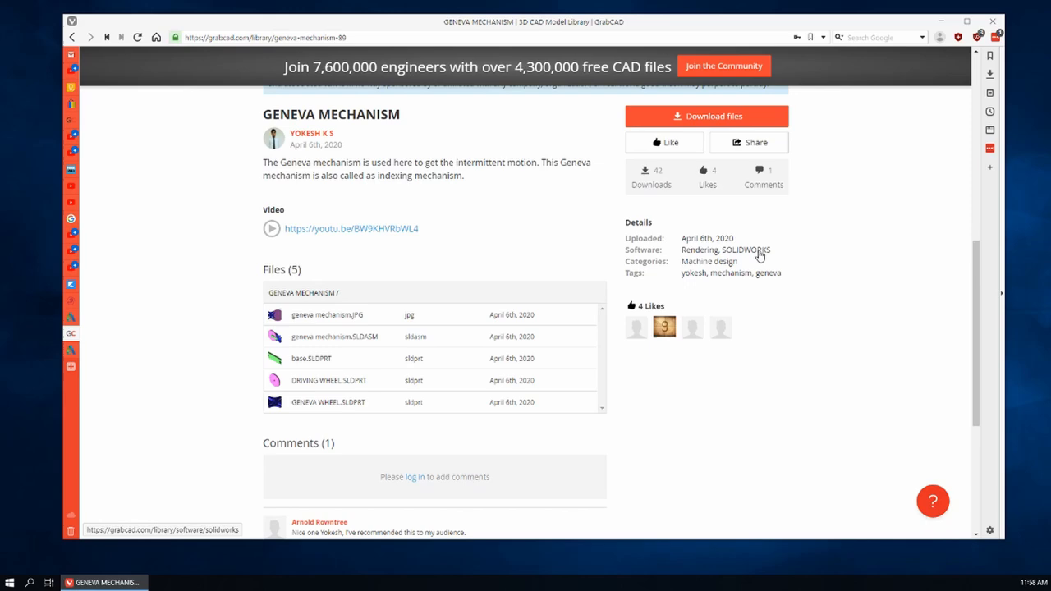
pyautogui.moveTo(696, 399)
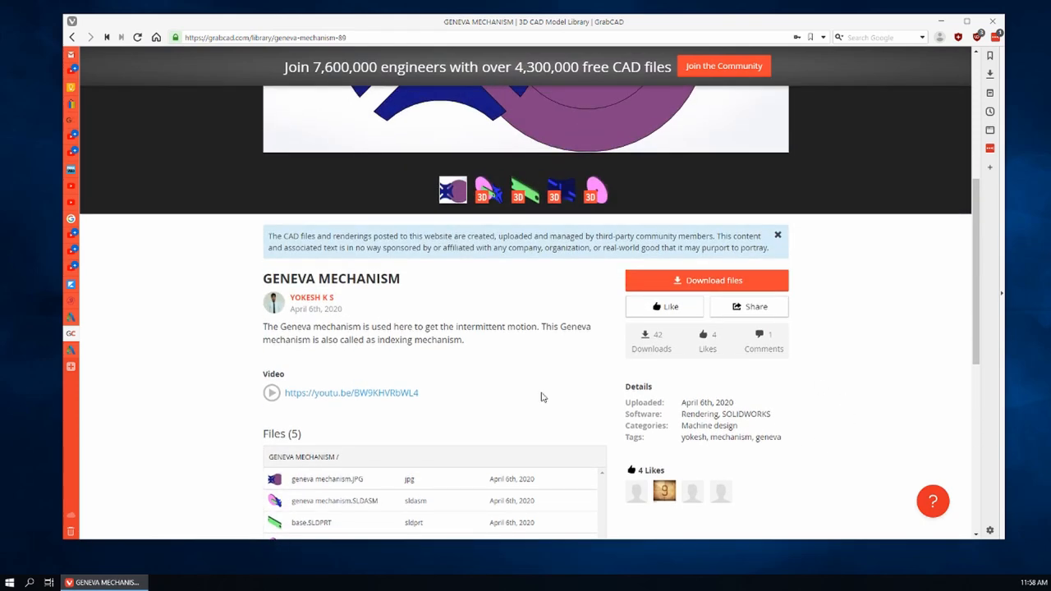
pyautogui.moveTo(71, 351)
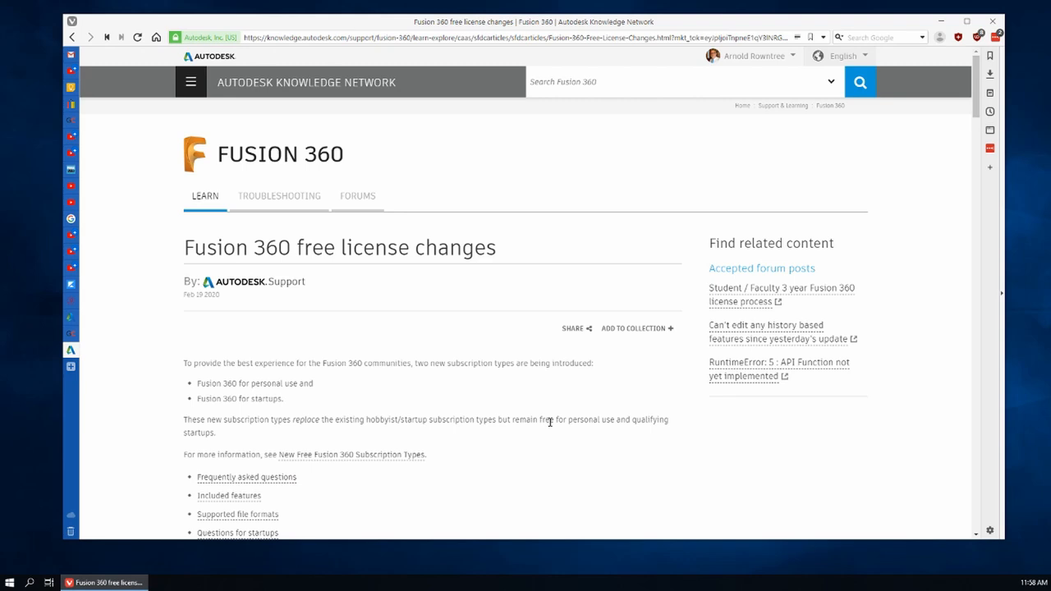
pyautogui.moveTo(279, 85)
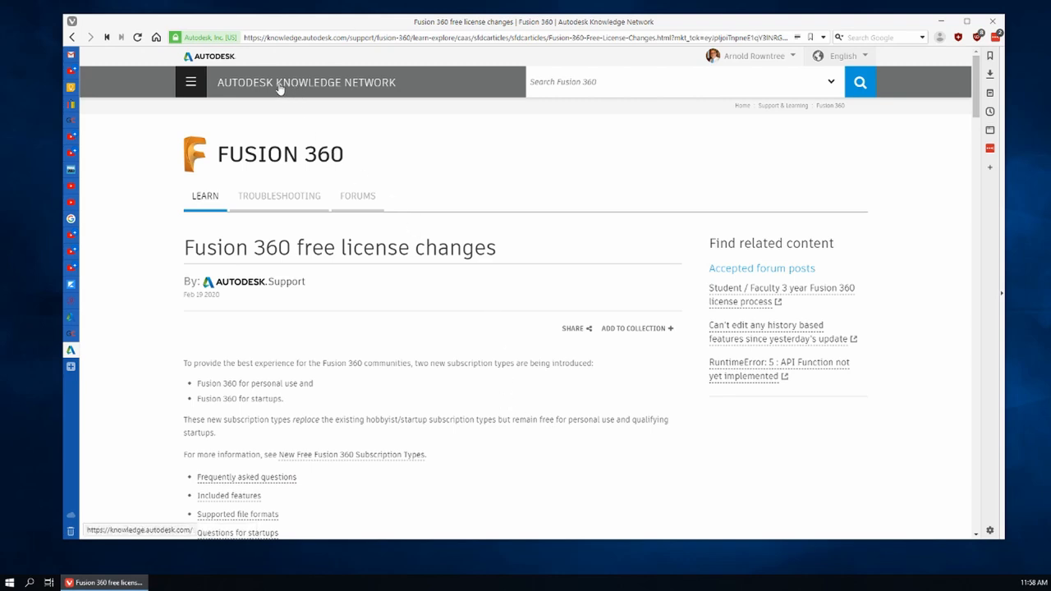
pyautogui.moveTo(574, 308)
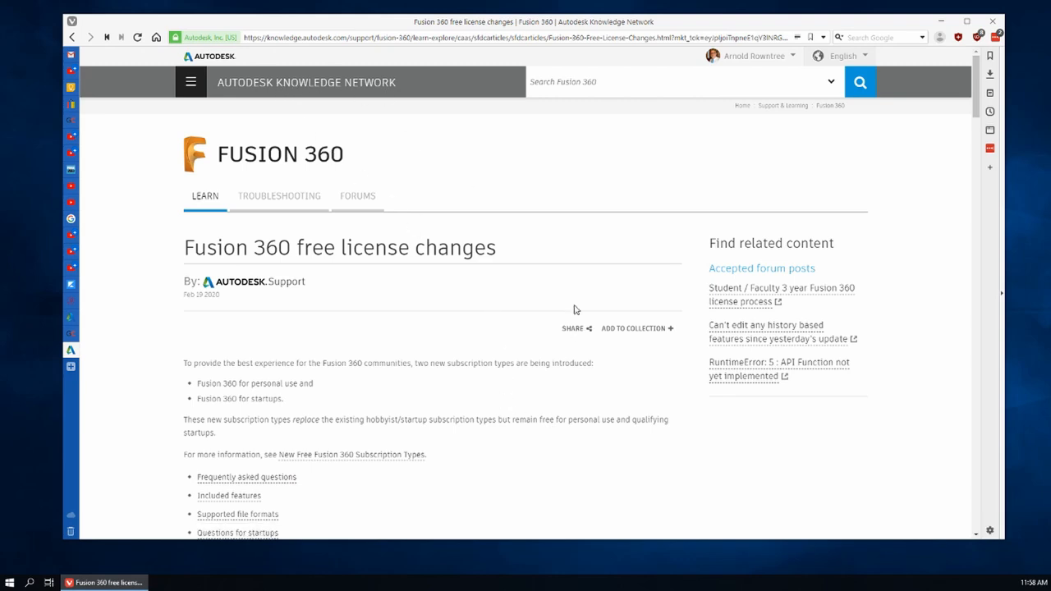
pyautogui.moveTo(449, 299)
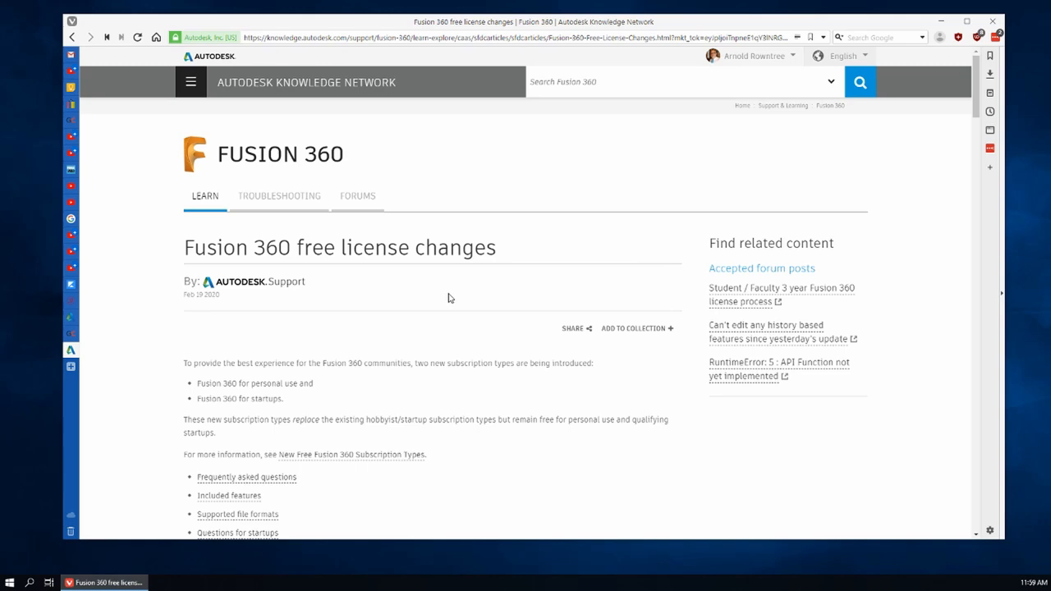
# Scroll the Fusion 360 free license changes article to the Included features table's File Import row
pyautogui.scroll(-3)
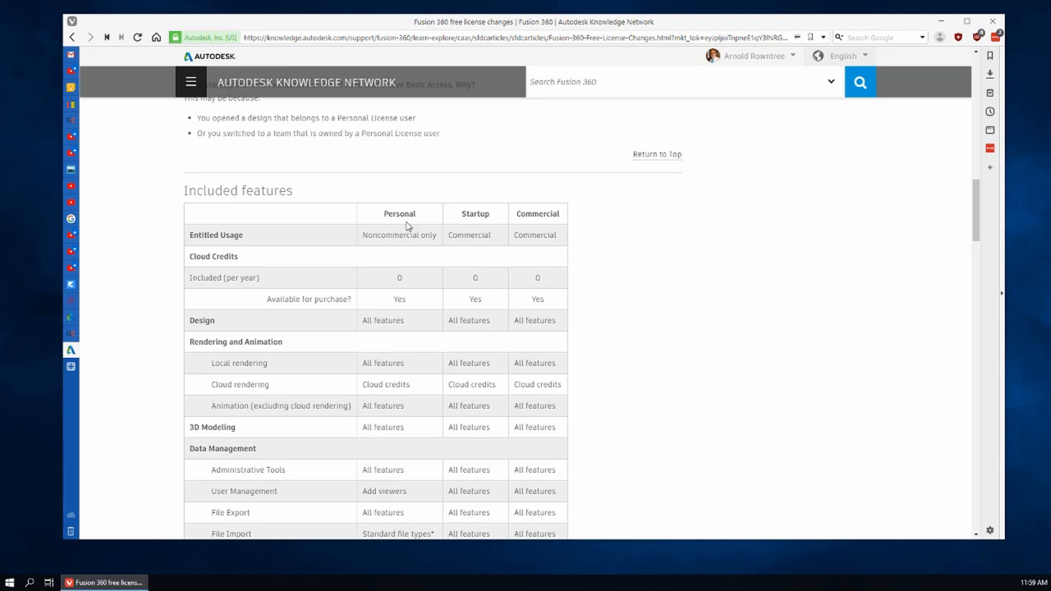
pyautogui.moveTo(407, 264)
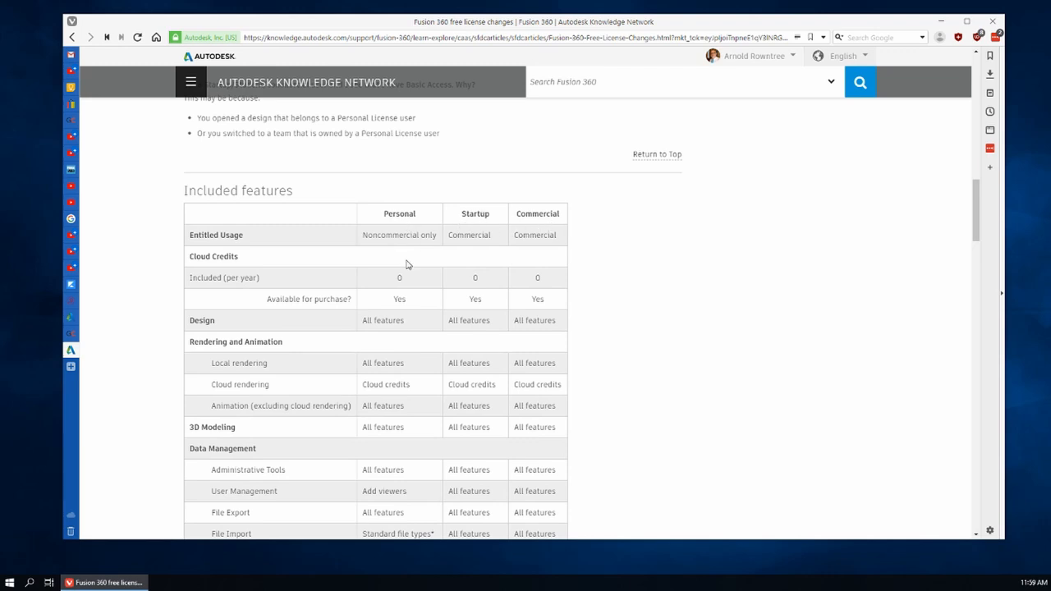
pyautogui.scroll(-3)
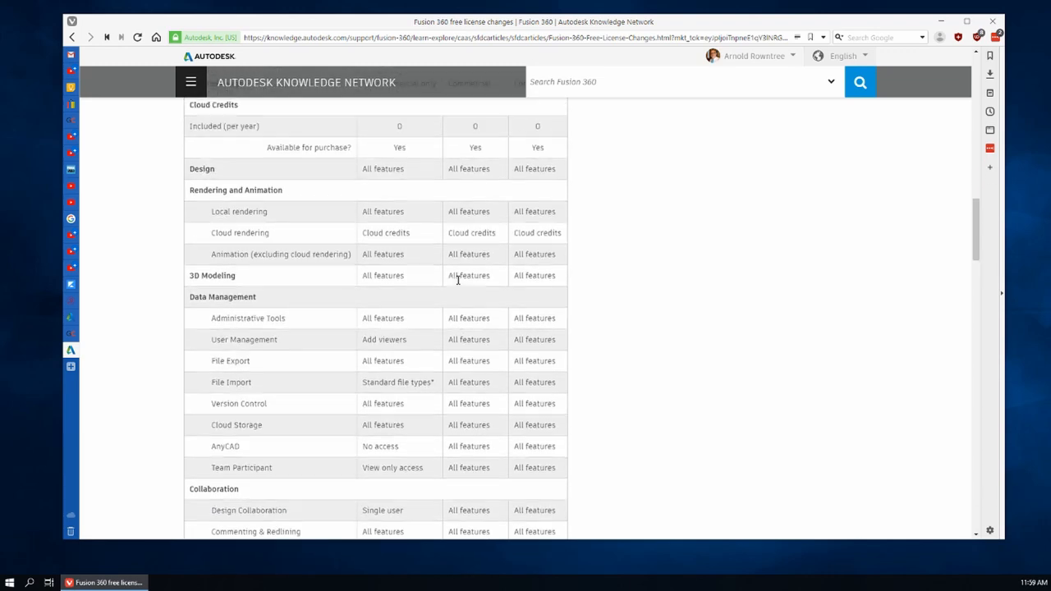
pyautogui.scroll(-3)
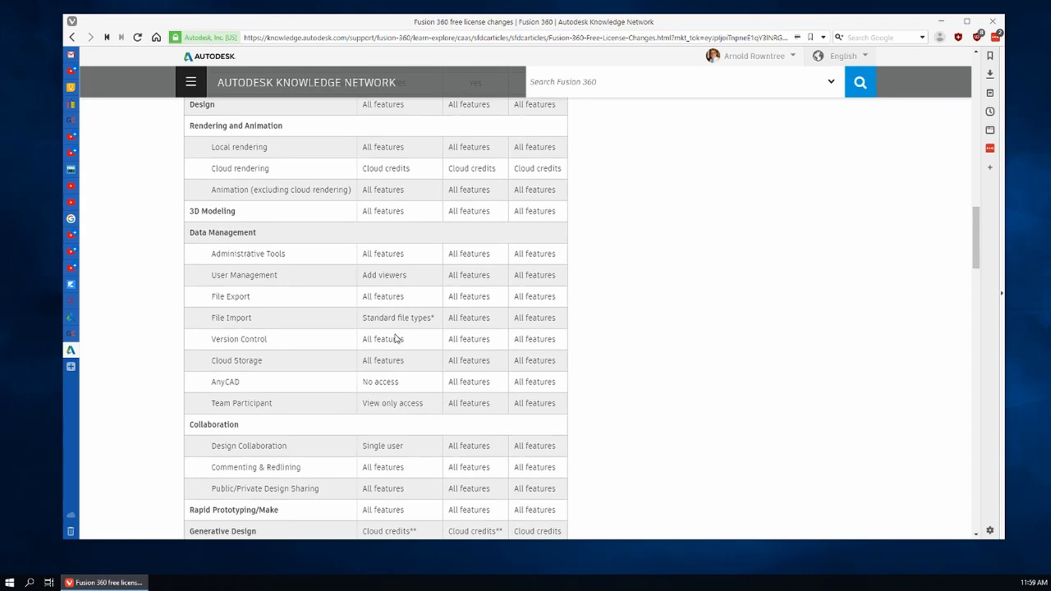
pyautogui.scroll(-3)
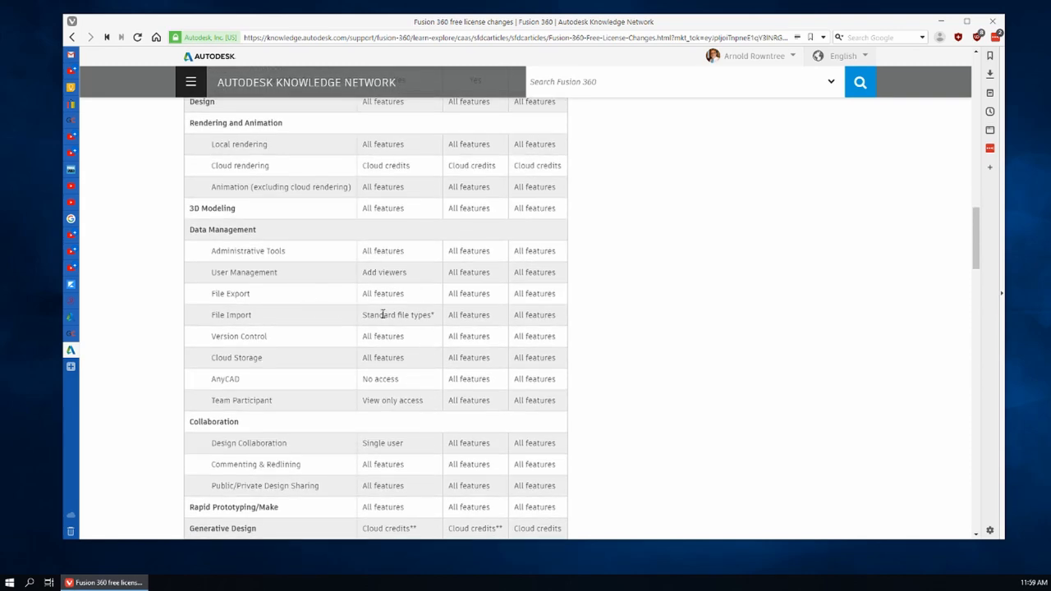
pyautogui.moveTo(414, 335)
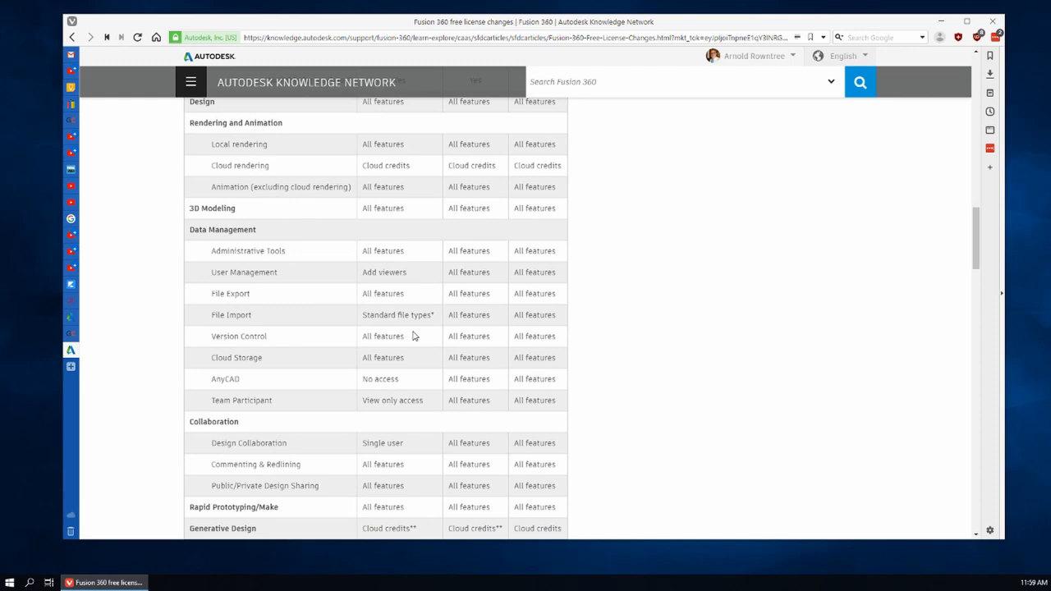
pyautogui.scroll(-3)
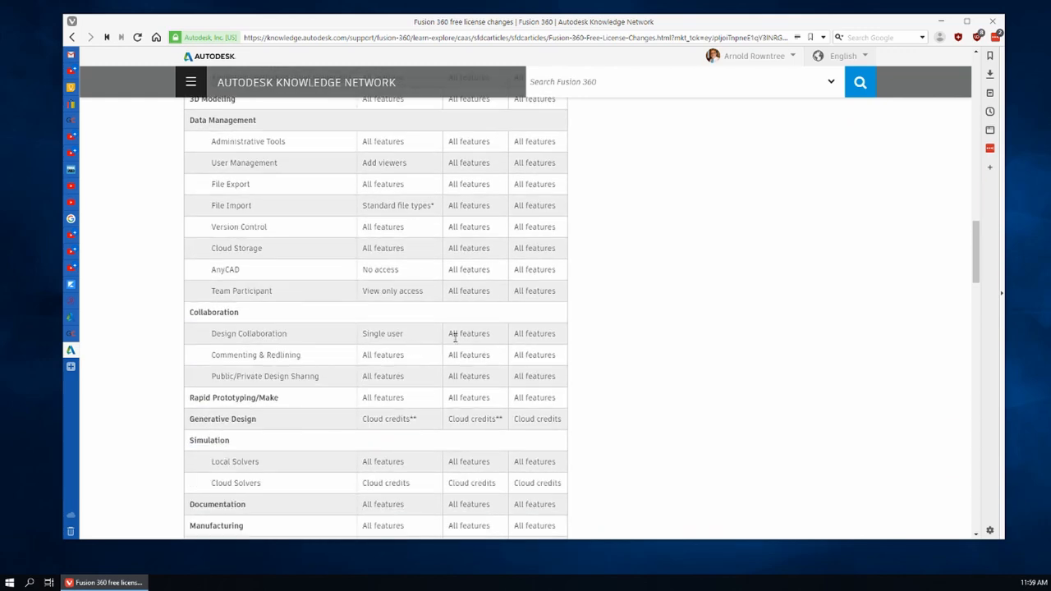
pyautogui.scroll(-3)
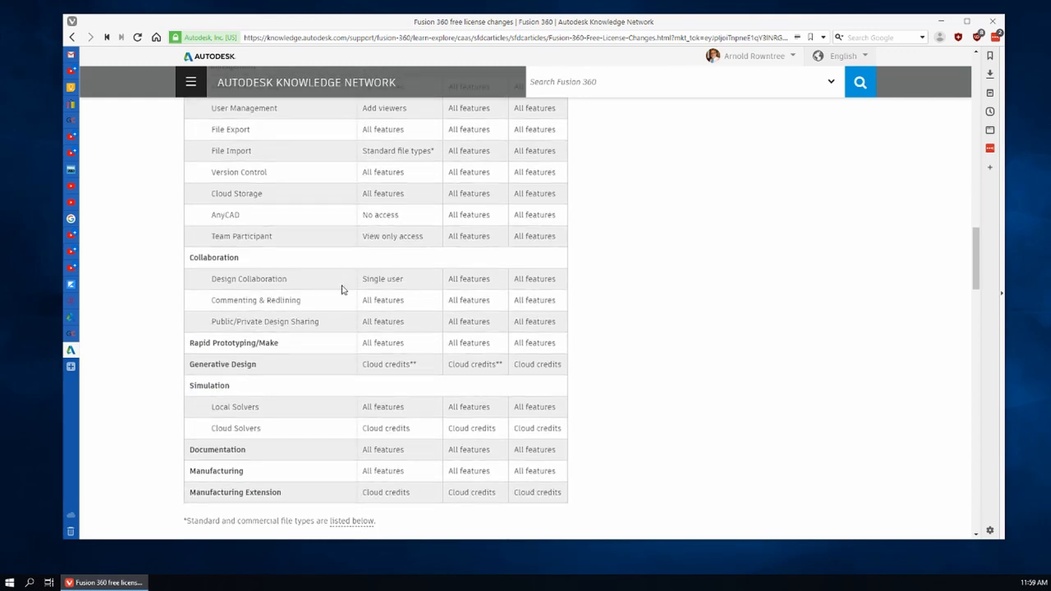
pyautogui.scroll(-3)
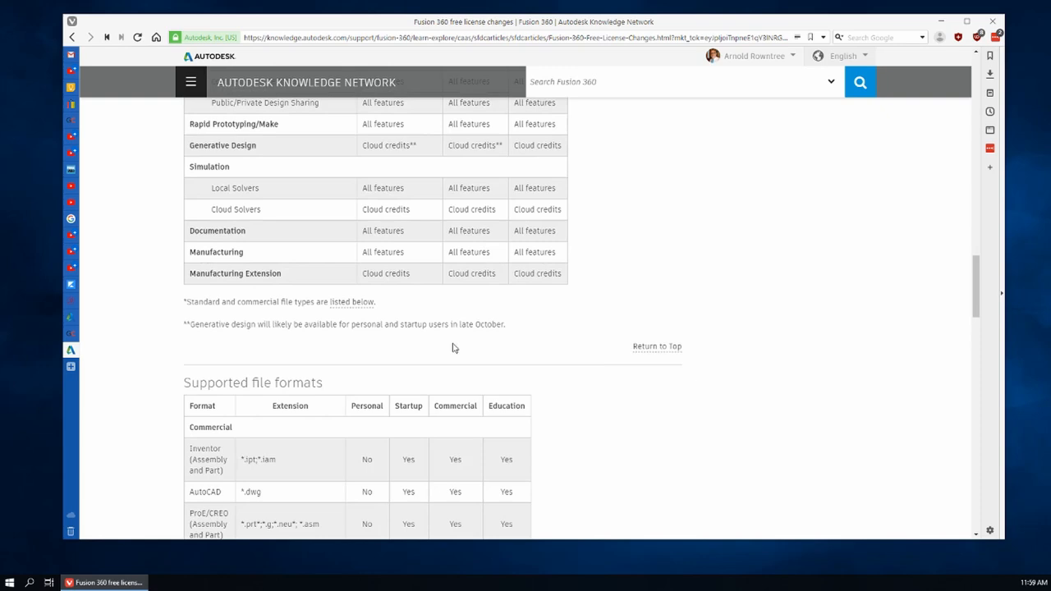
pyautogui.scroll(-3)
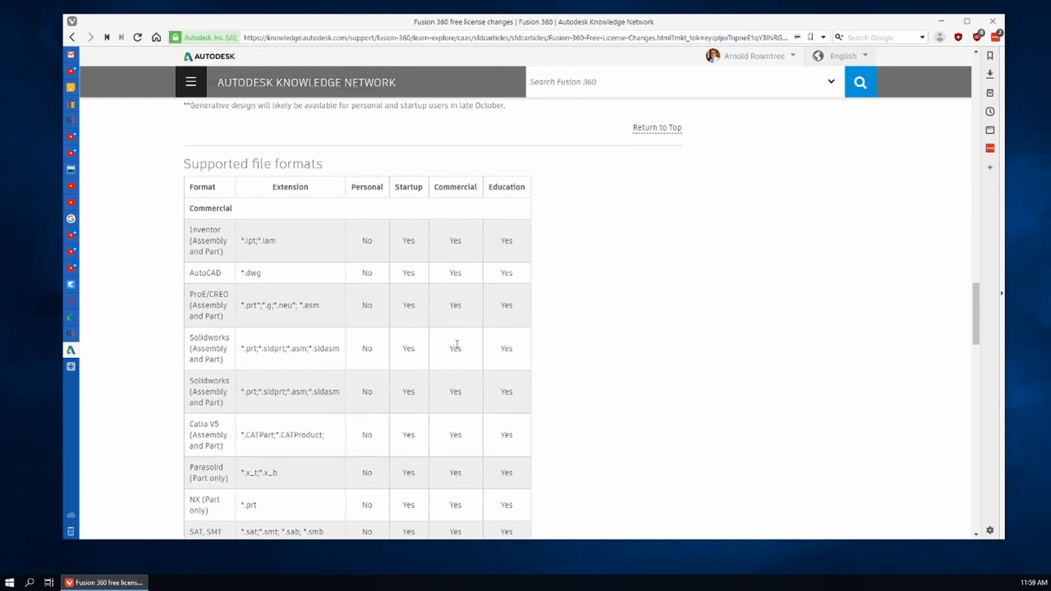
pyautogui.scroll(-3)
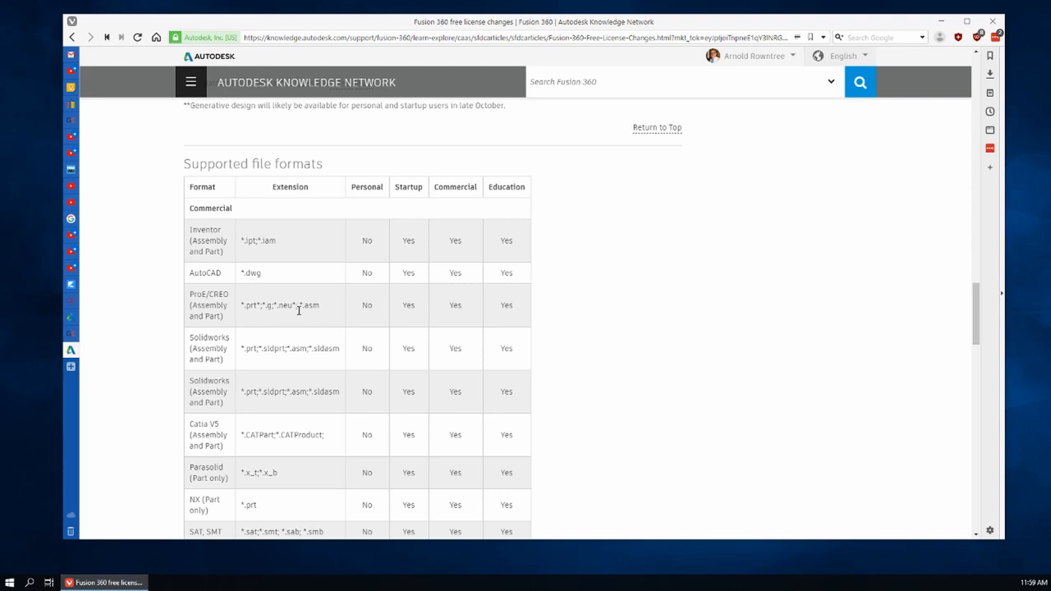
pyautogui.scroll(-3)
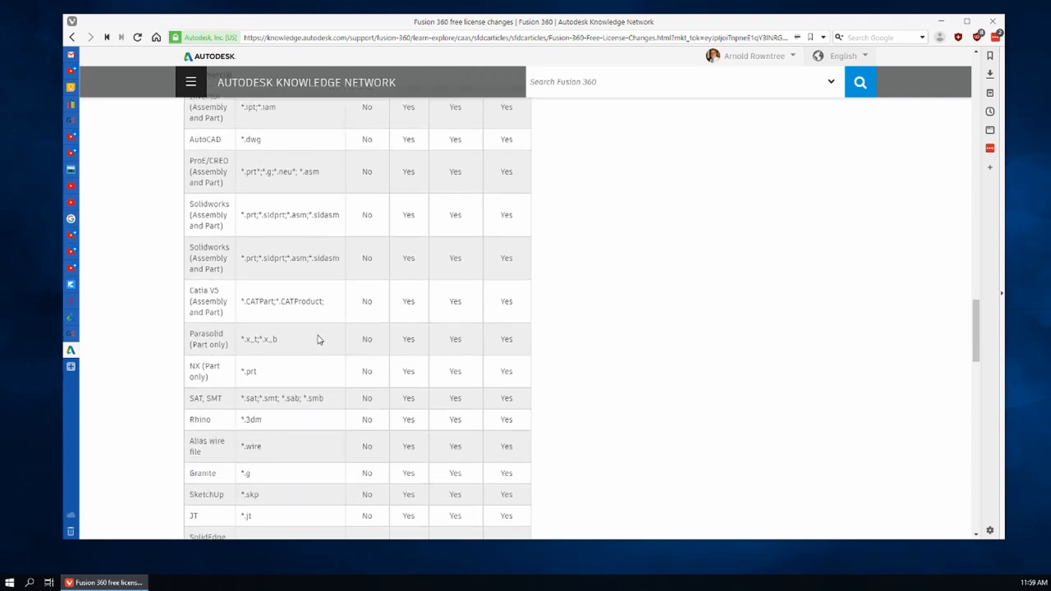
pyautogui.scroll(-3)
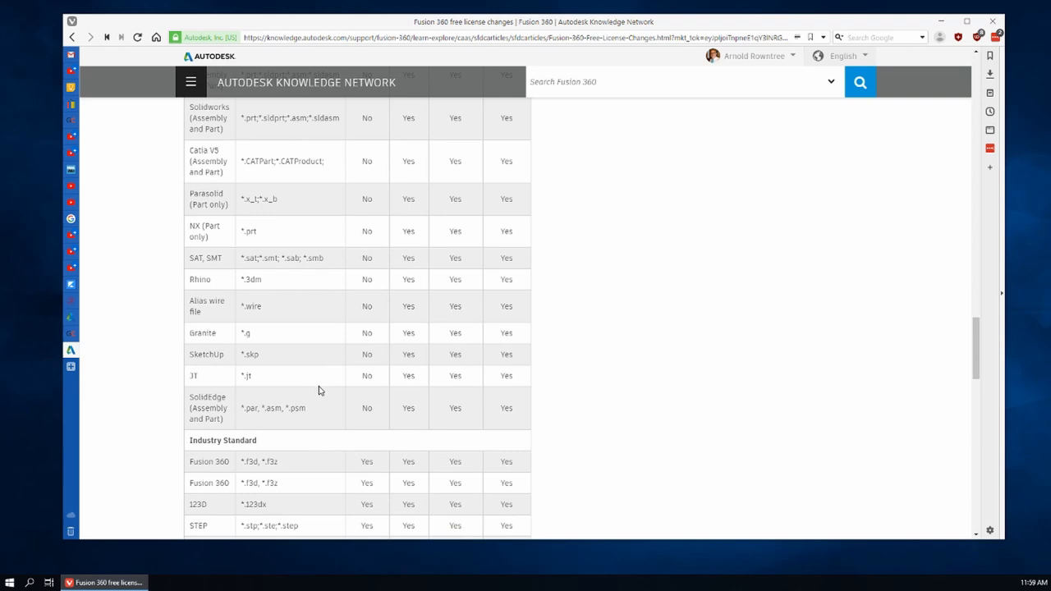
pyautogui.moveTo(341, 387)
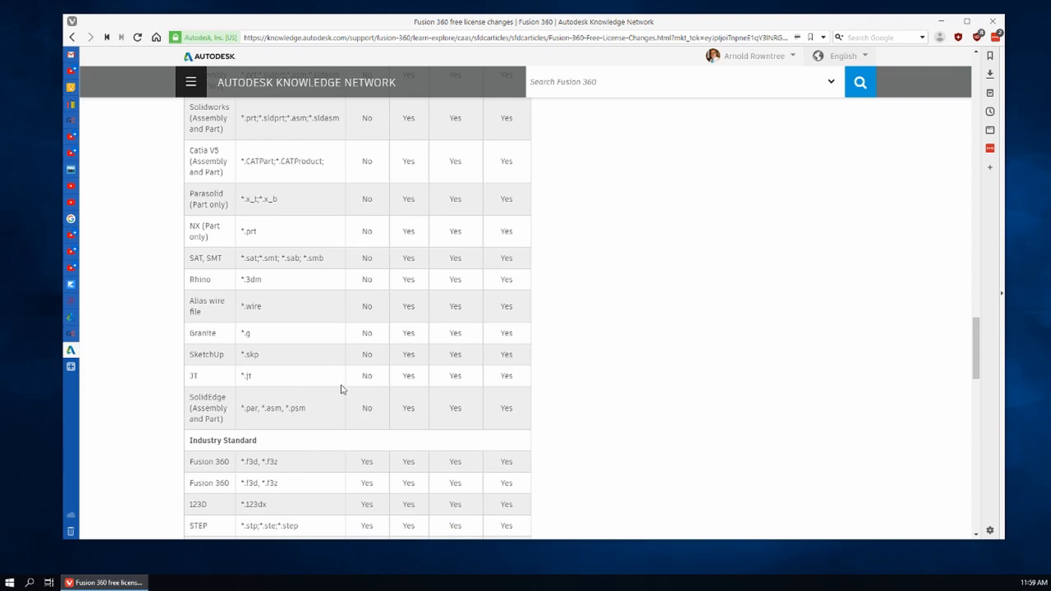
pyautogui.scroll(3)
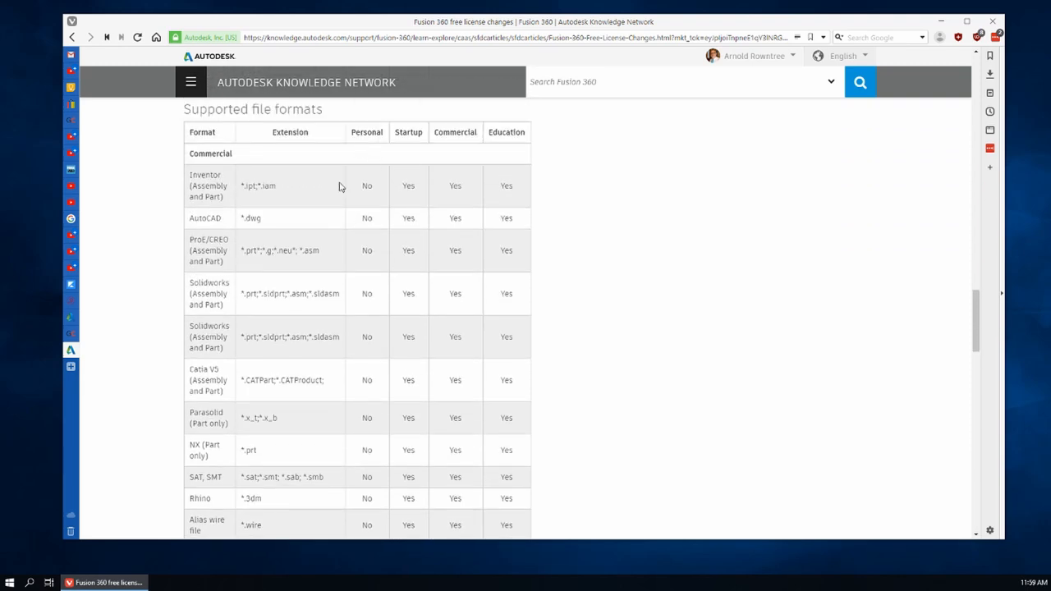
pyautogui.moveTo(366, 450)
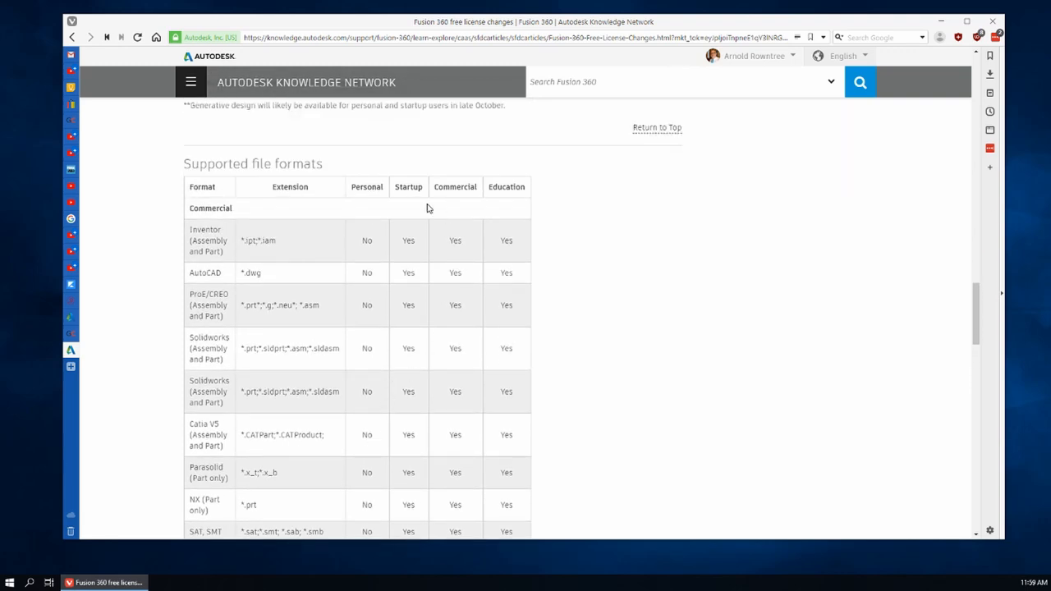
pyautogui.moveTo(509, 225)
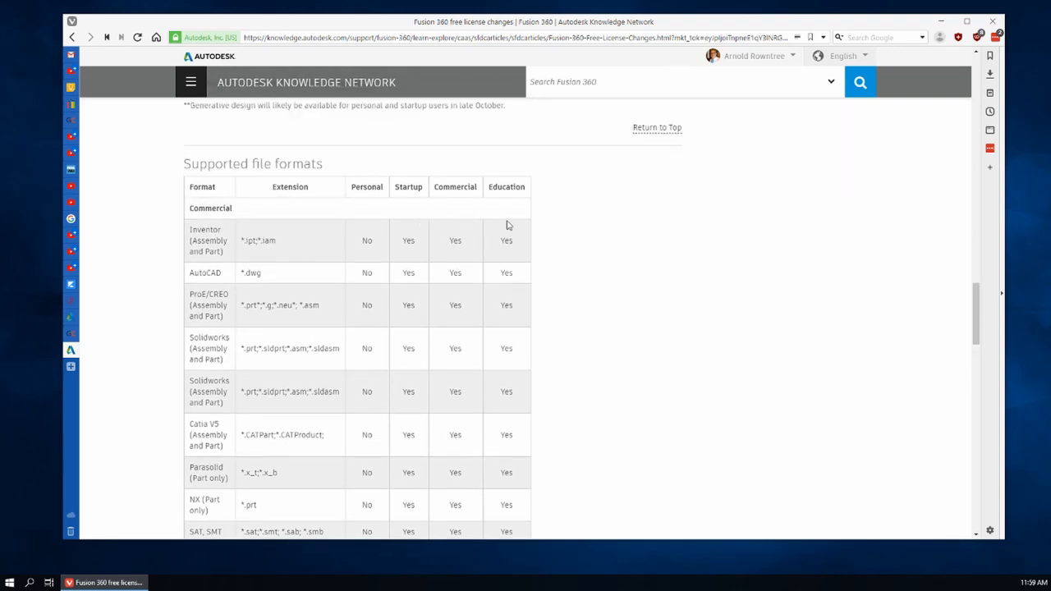
pyautogui.scroll(-3)
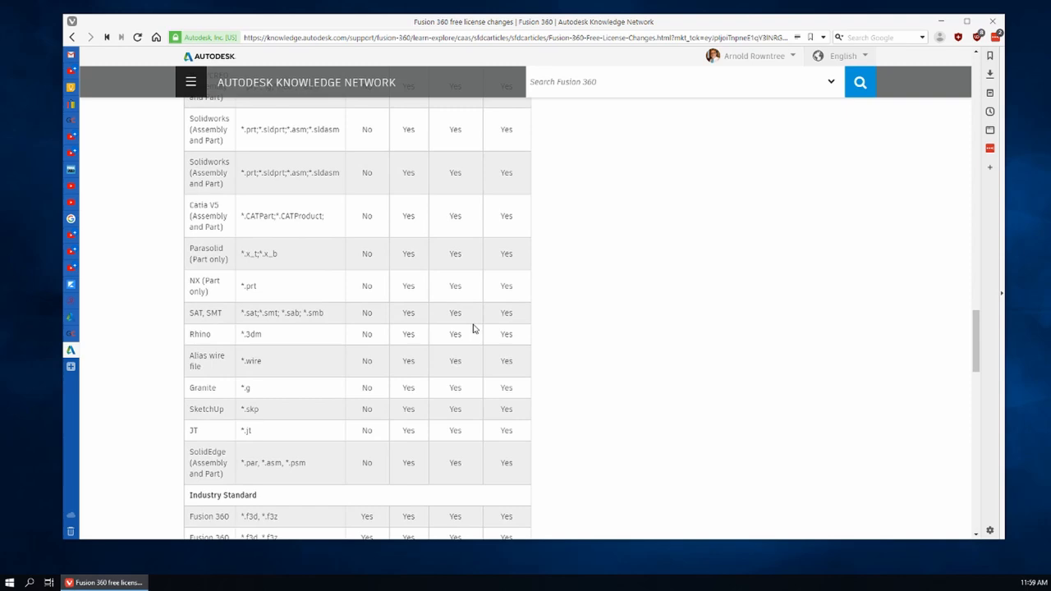
pyautogui.scroll(-3)
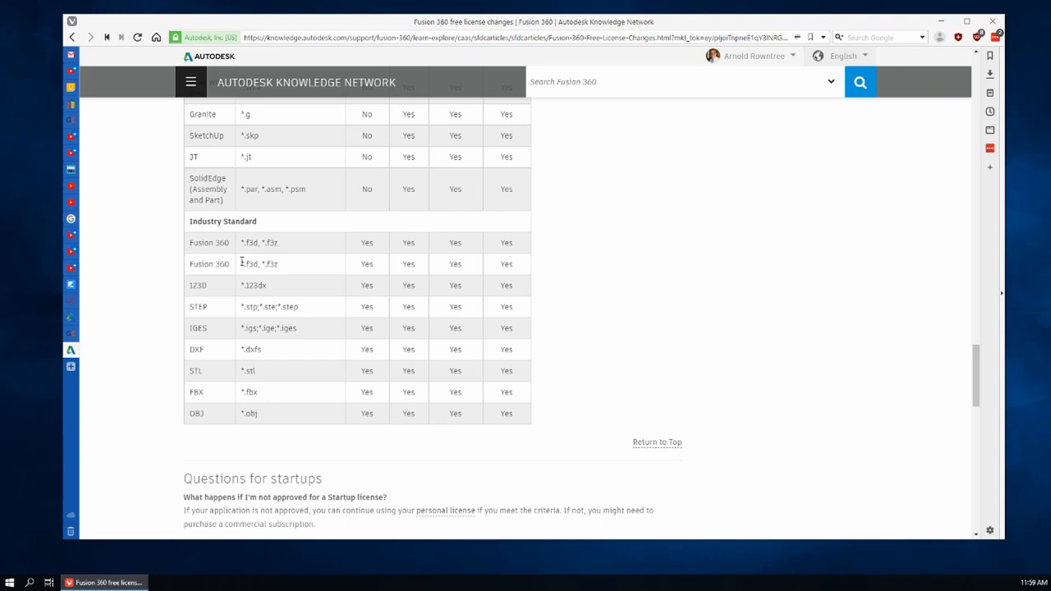
pyautogui.moveTo(227, 339)
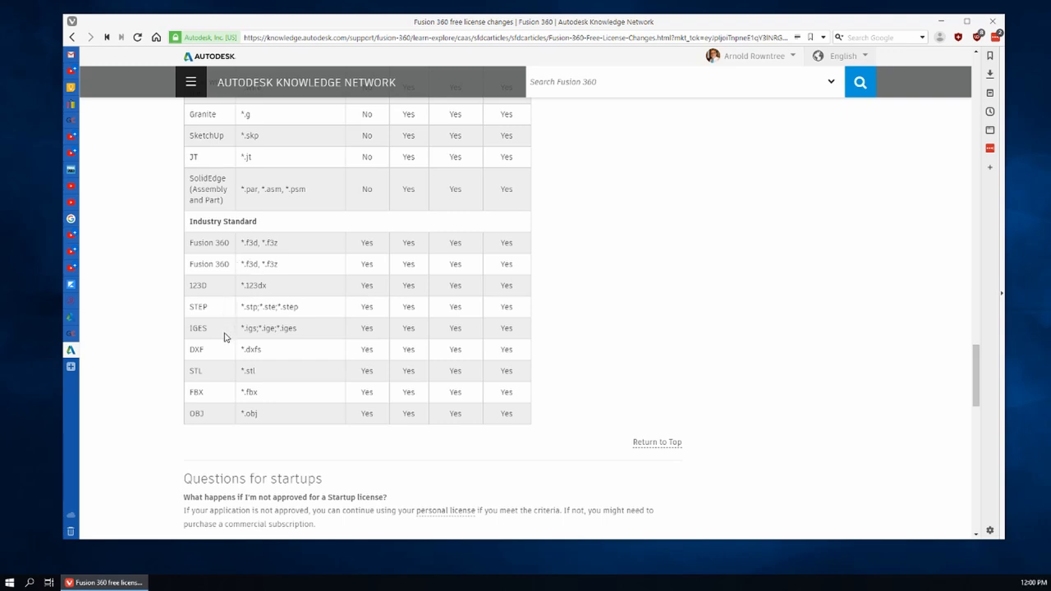
pyautogui.moveTo(228, 396)
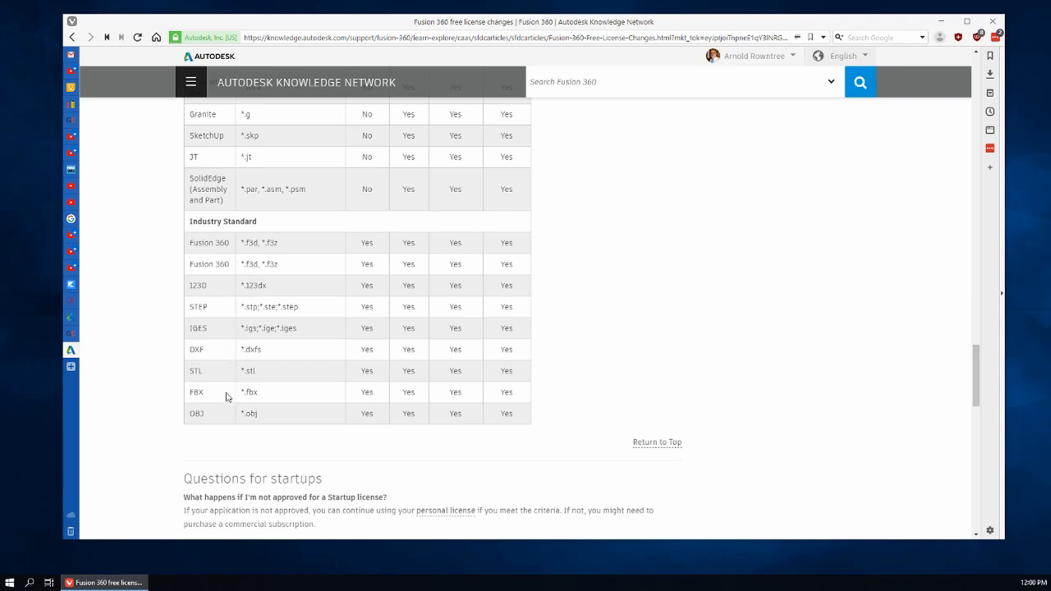
pyautogui.moveTo(338, 386)
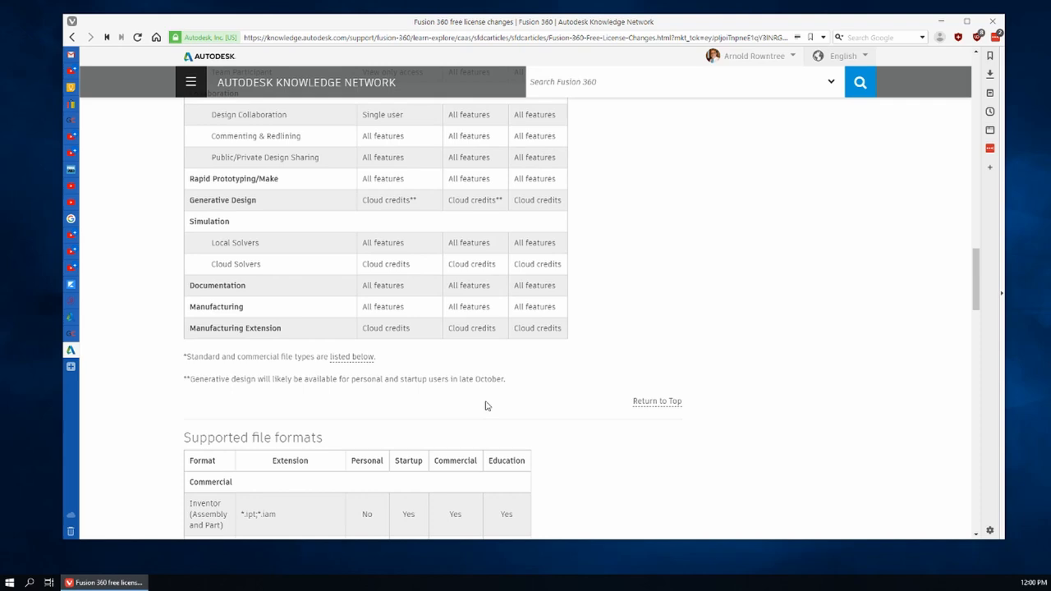
pyautogui.scroll(-3)
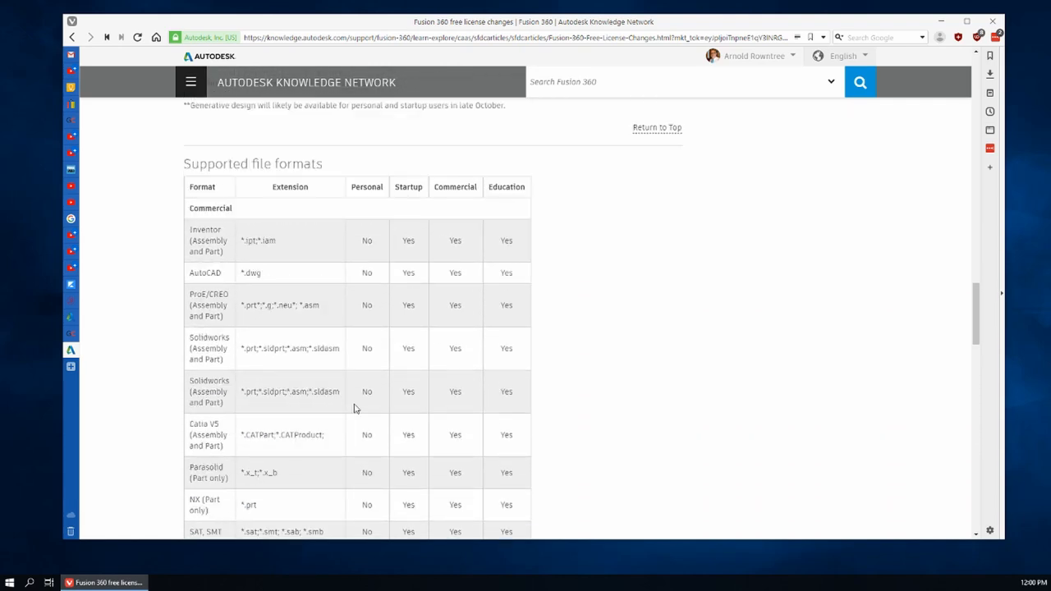
pyautogui.moveTo(443, 358)
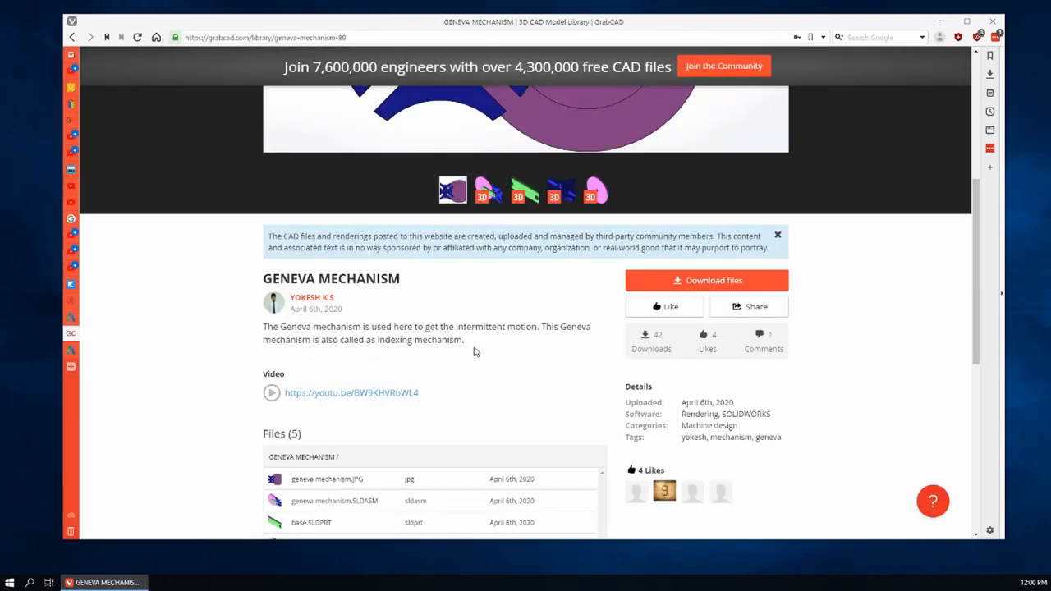
# Save the first GENEVA MECHANISM model's zip of all files
pyautogui.scroll(-3)
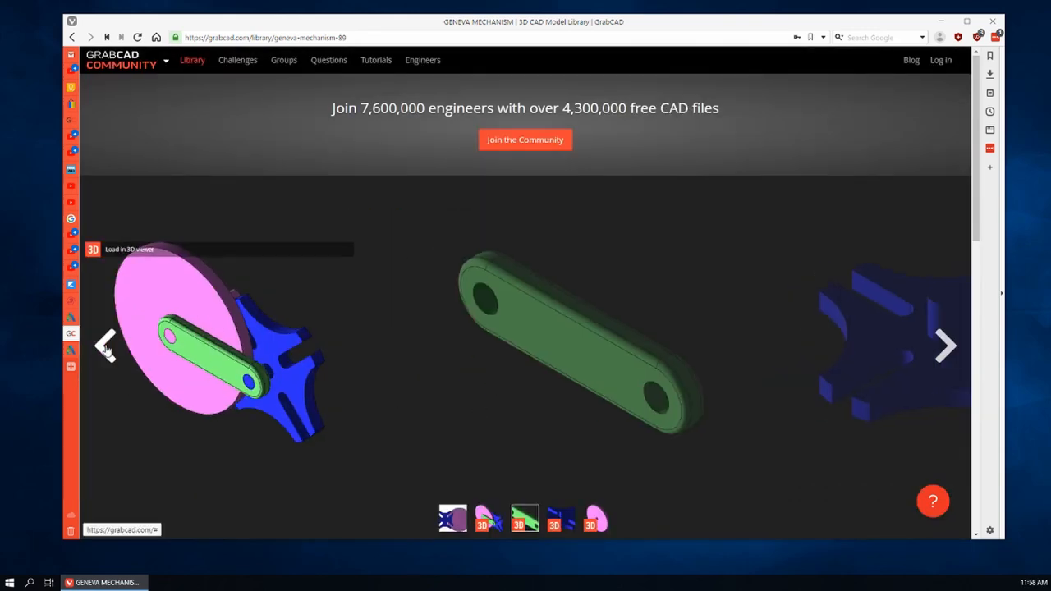
pyautogui.scroll(-3)
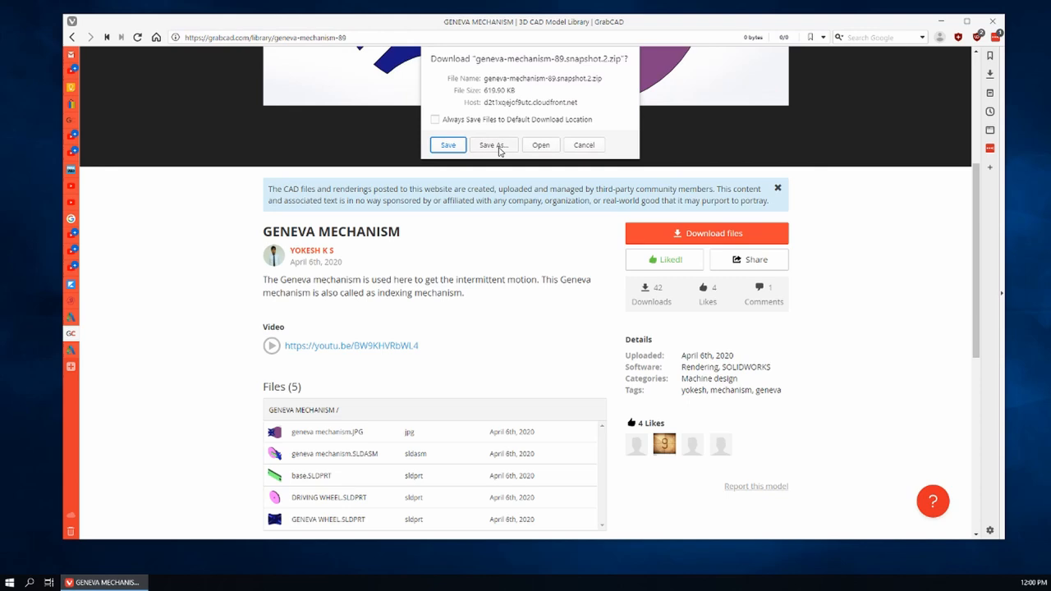
pyautogui.click(447, 145)
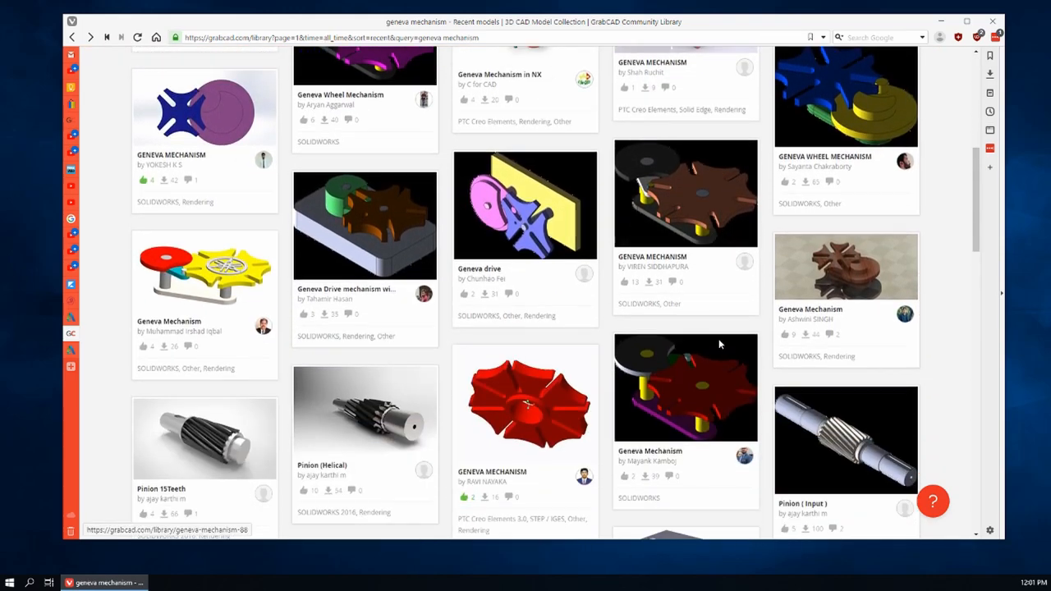
# Open the red Geneva wheel GENEVA MECHANISM model by Ravi Nayaka from the results
pyautogui.scroll(-3)
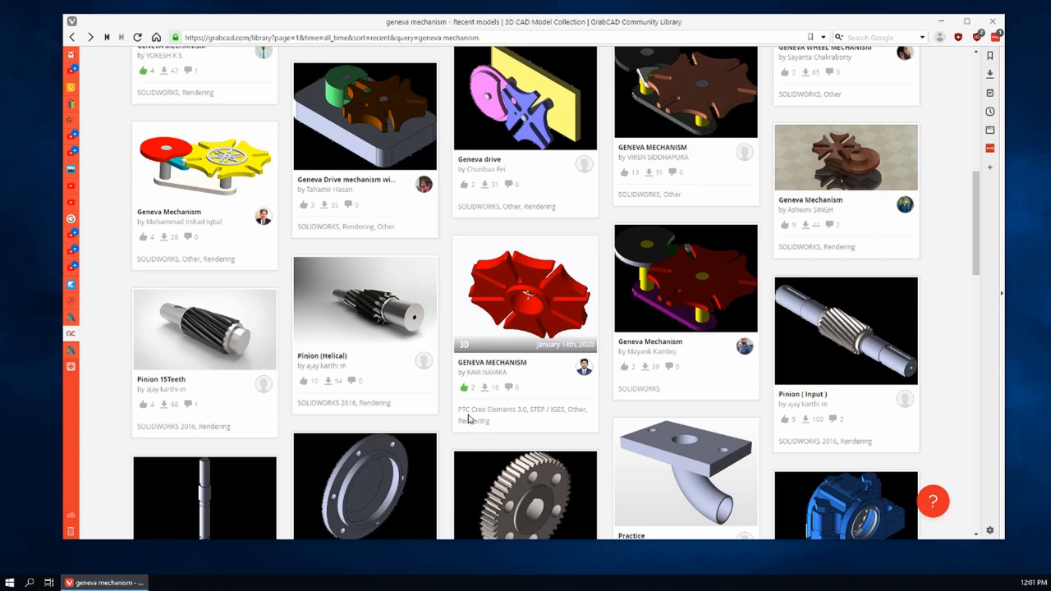
pyautogui.moveTo(542, 419)
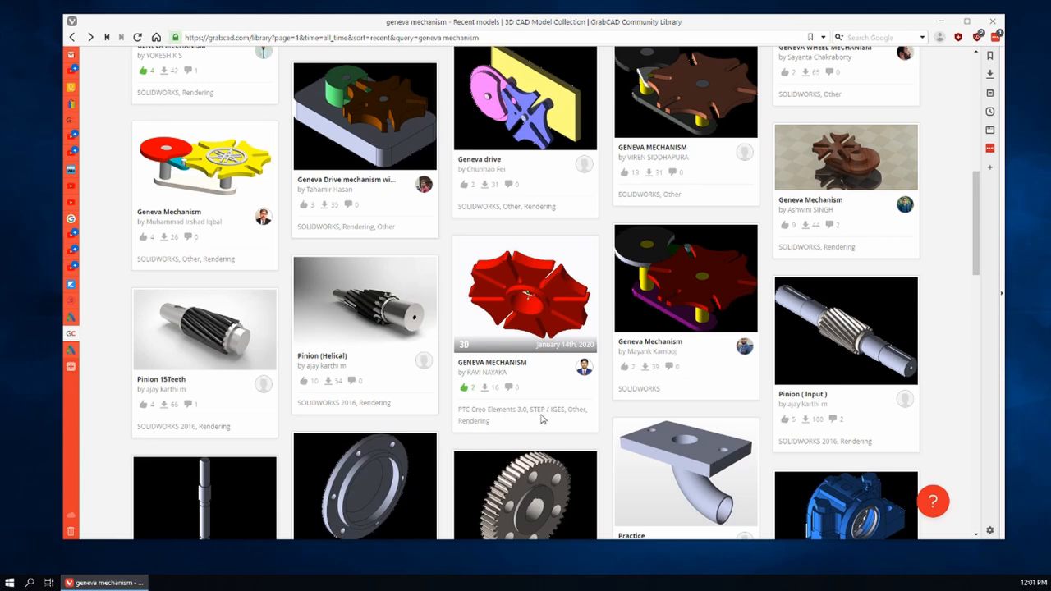
pyautogui.click(526, 292)
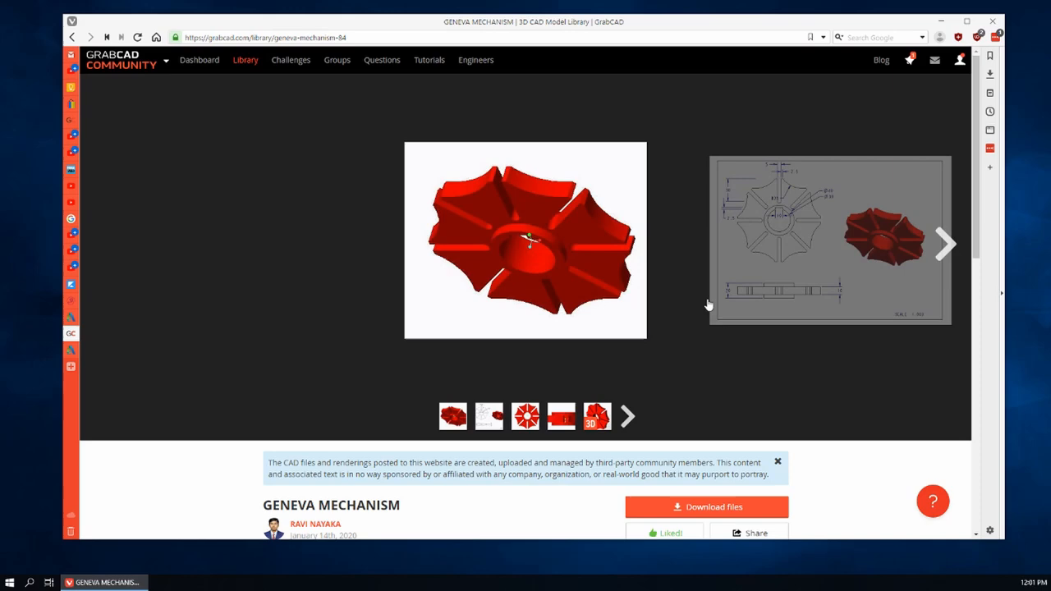
# View the red Geneva wheel model's next image and list the nine files in its geneva mechanism folder
pyautogui.click(944, 243)
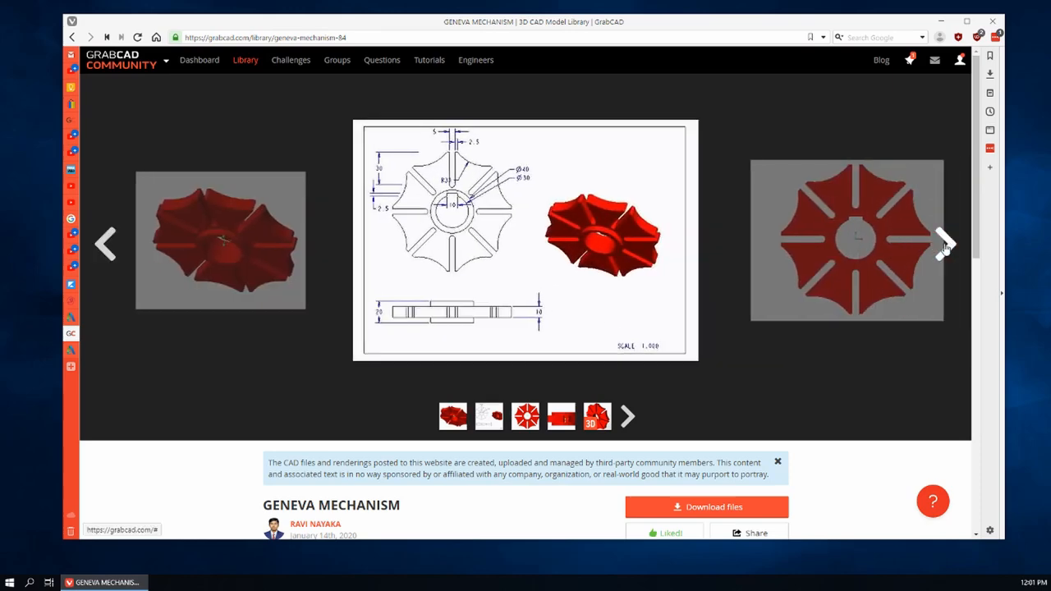
pyautogui.scroll(-3)
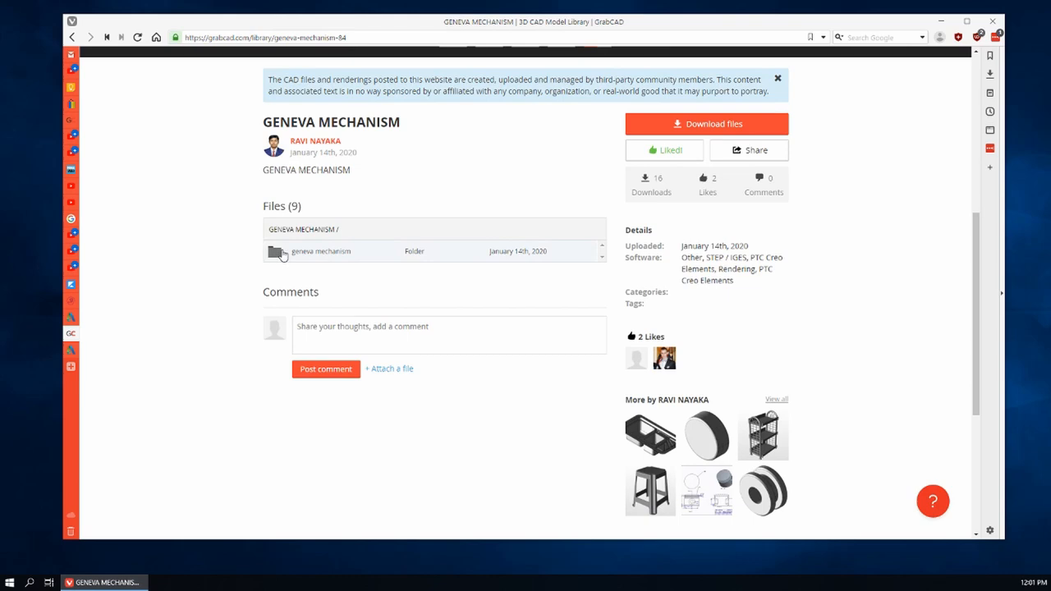
pyautogui.click(321, 251)
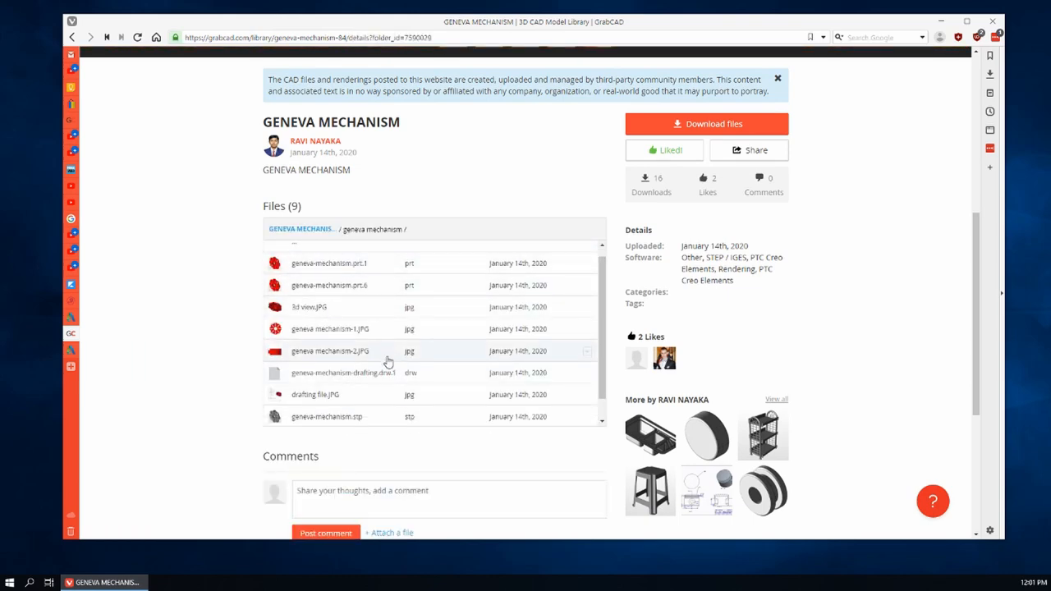
pyautogui.scroll(-3)
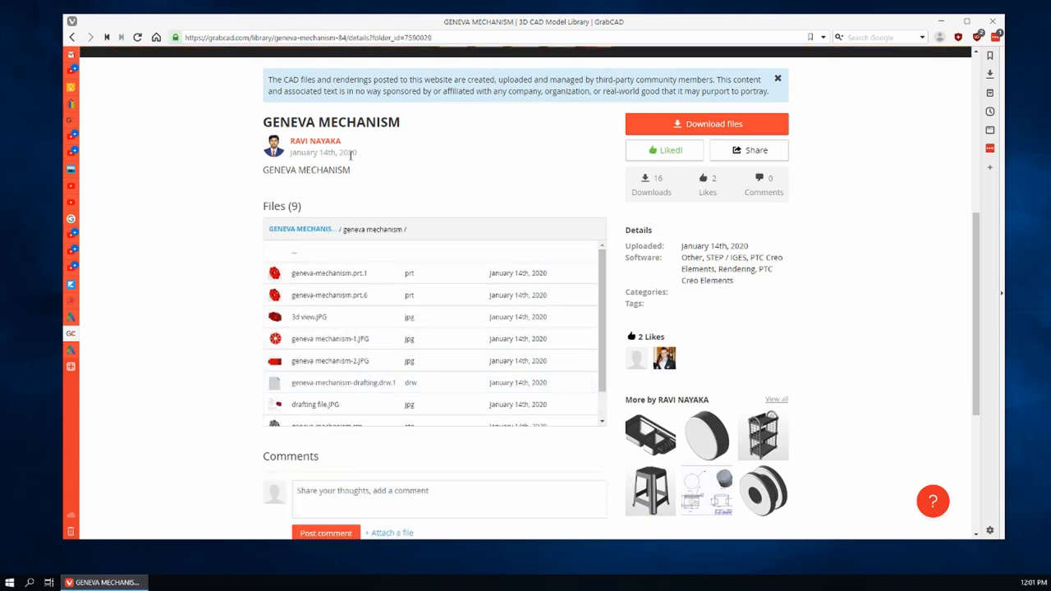
pyautogui.scroll(-3)
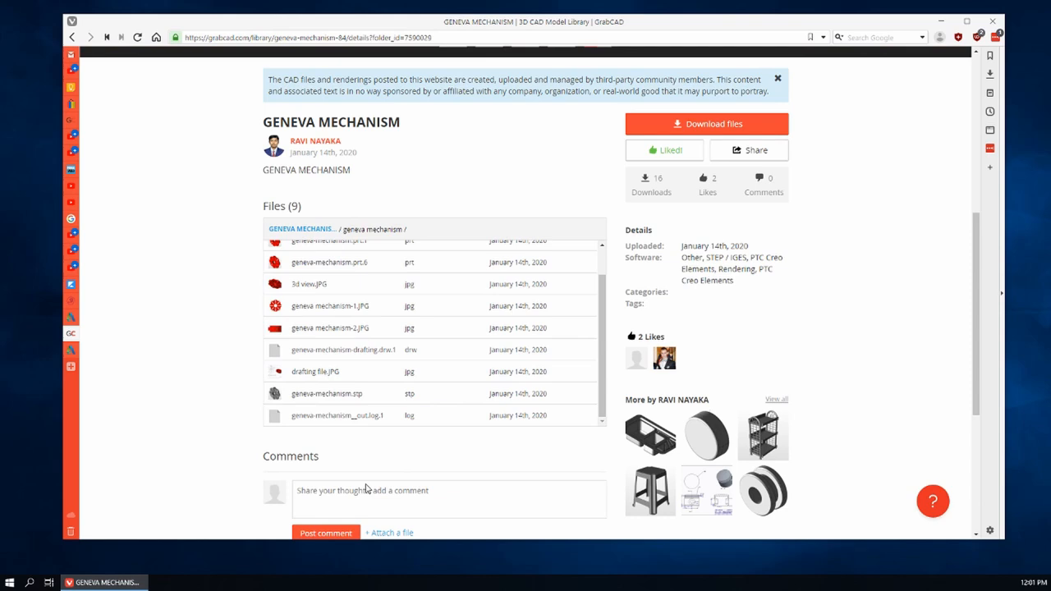
# Download all files and save the geneva-mechanism-84 zip
pyautogui.click(706, 123)
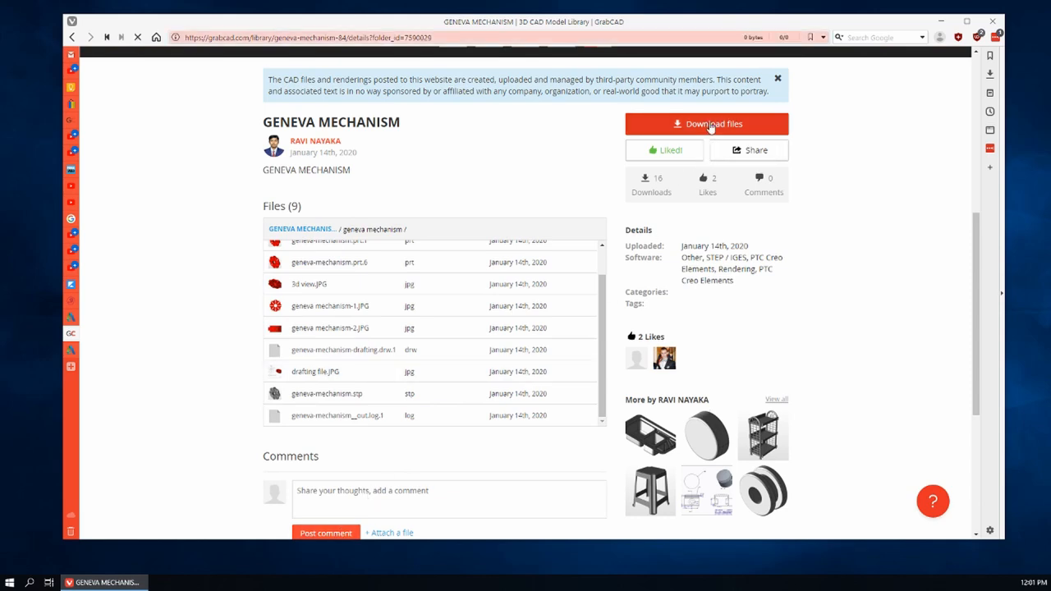
pyautogui.click(706, 123)
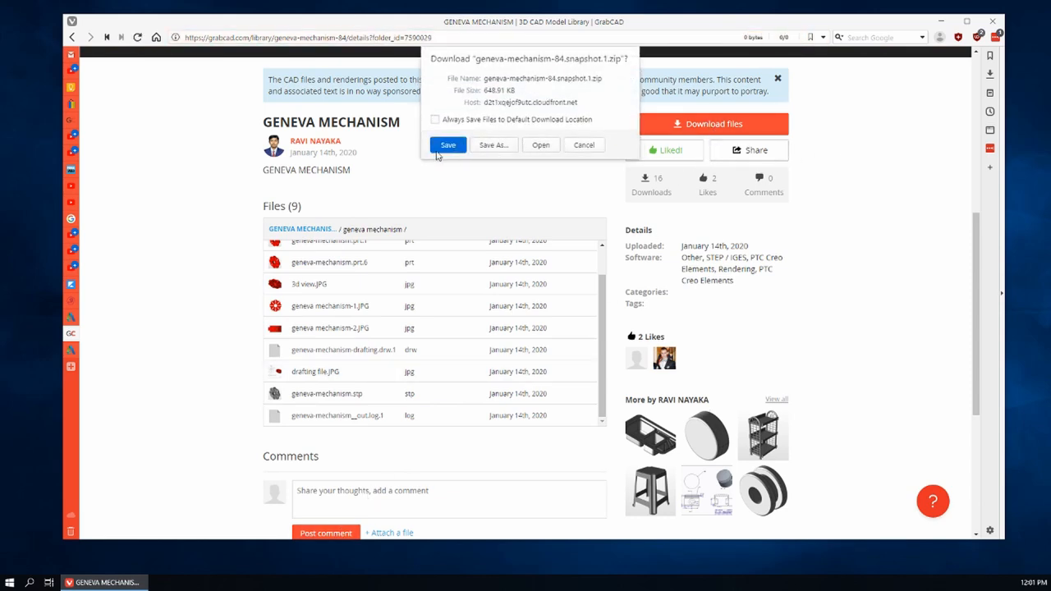
pyautogui.click(447, 144)
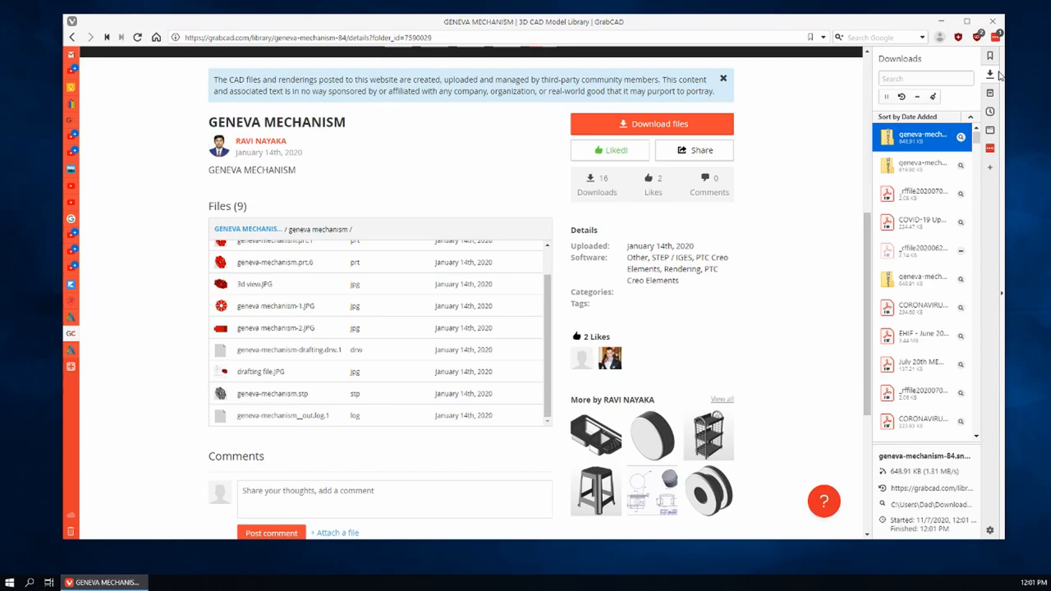